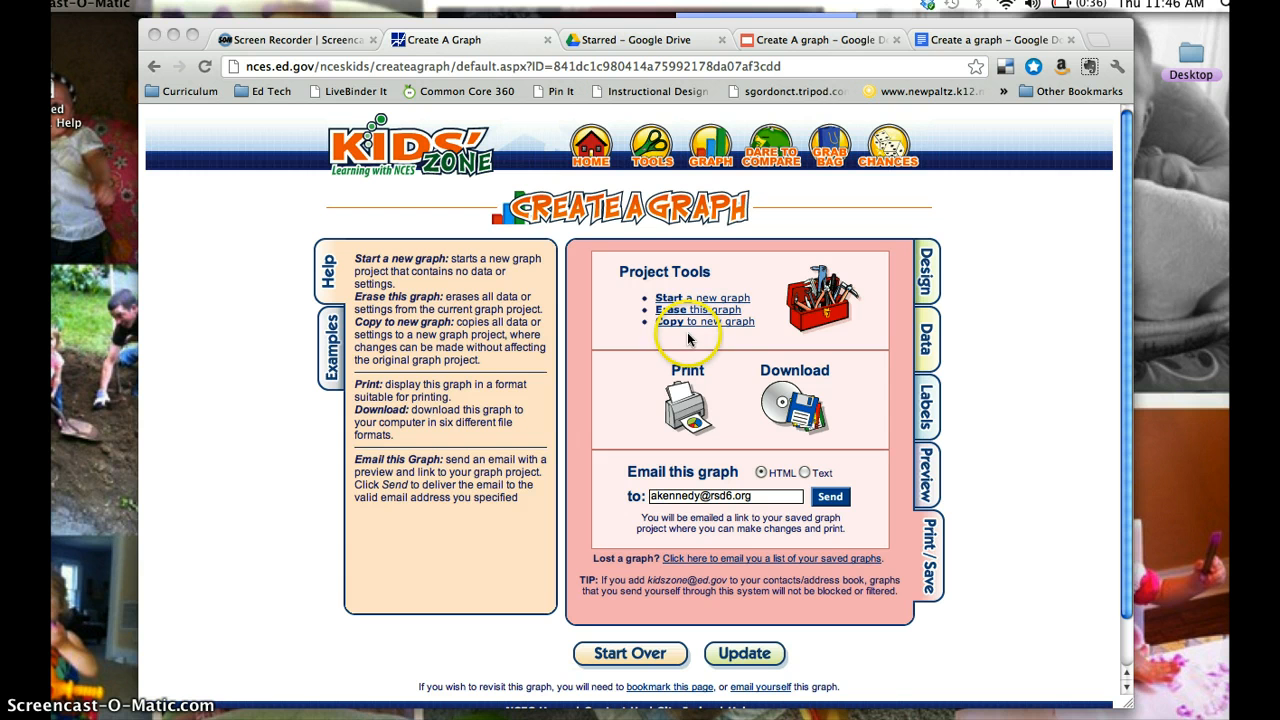
pyautogui.moveTo(920, 450)
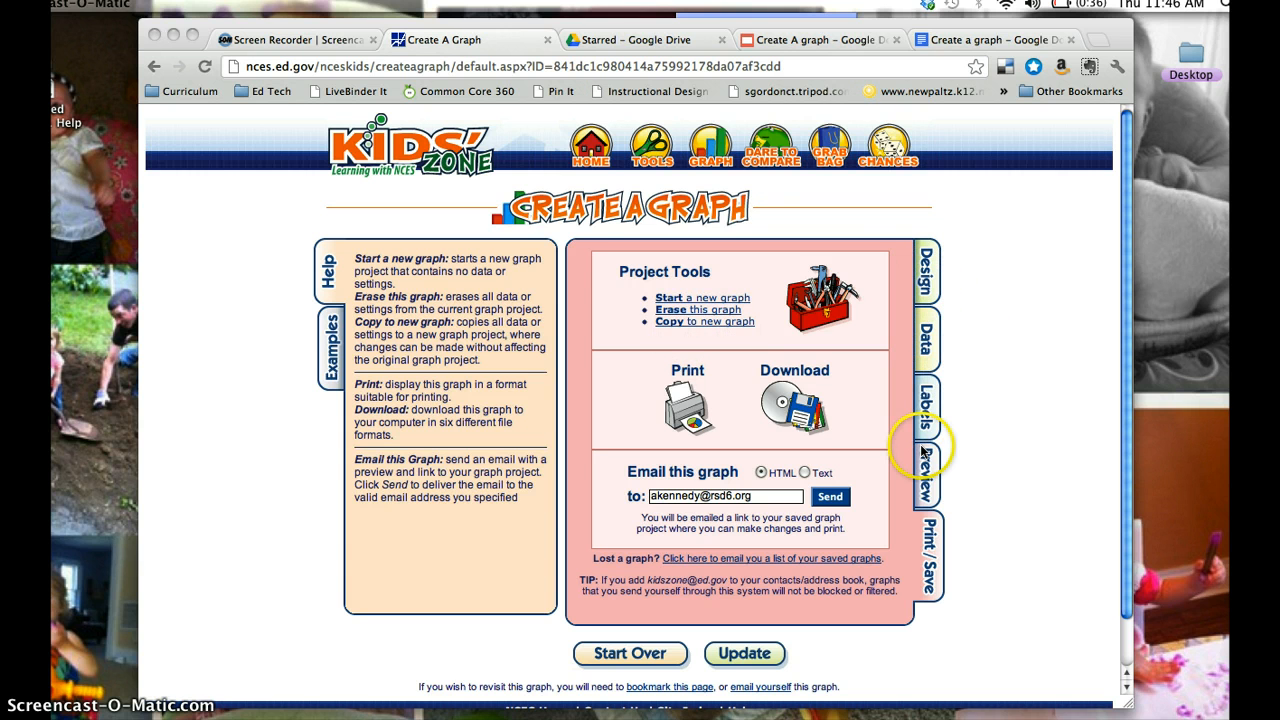
# - Preview the current bar graph and return to the print and download options
pyautogui.click(924, 476)
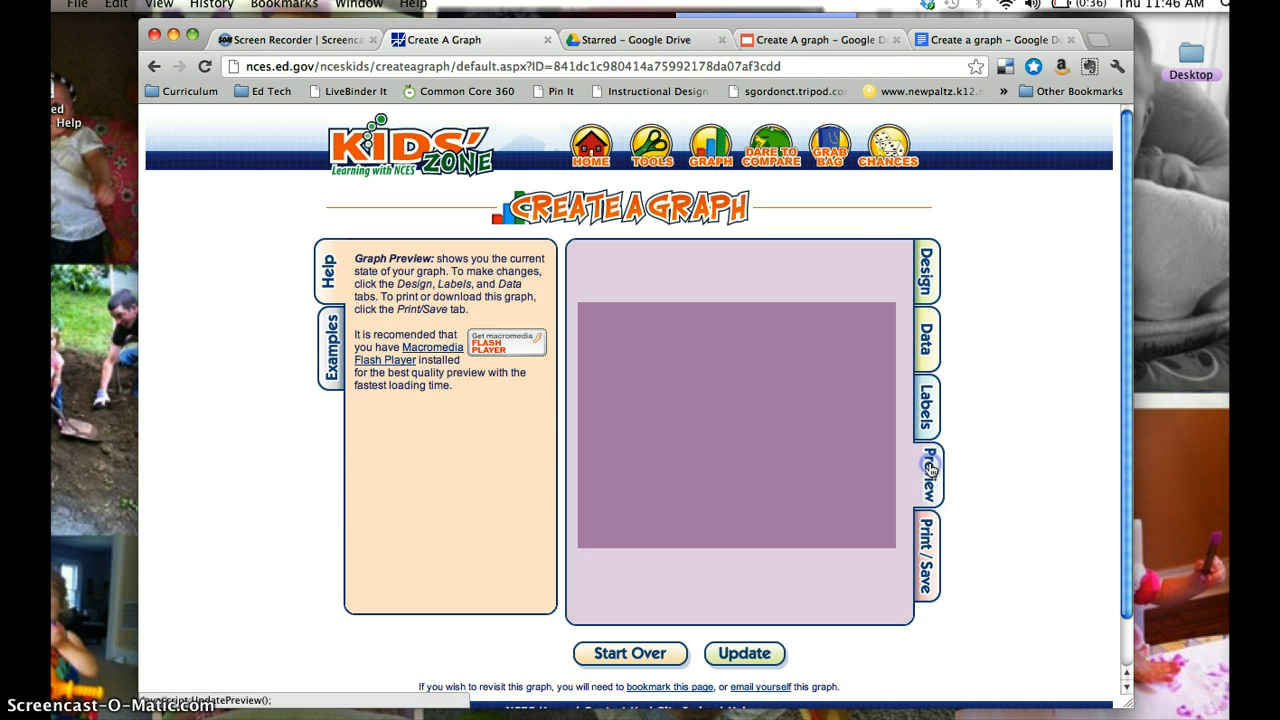
pyautogui.click(928, 476)
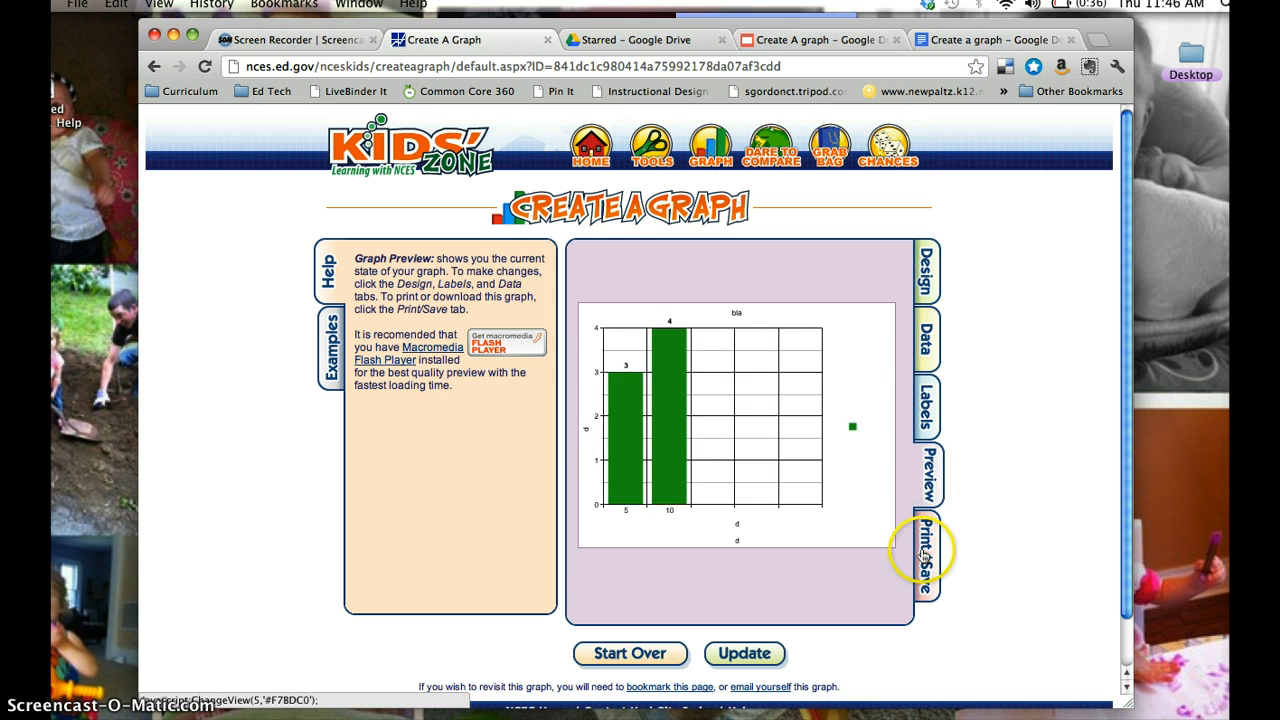
pyautogui.click(924, 556)
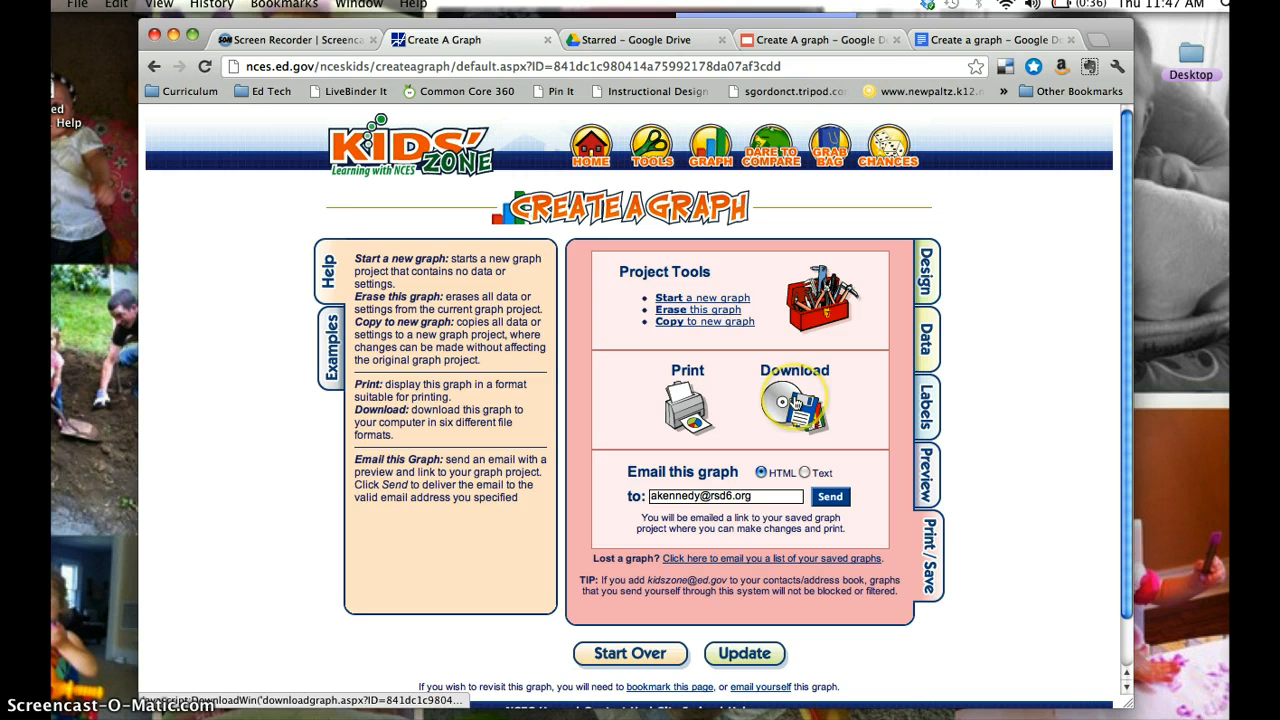
# - Download the bar graph as a JPG image file
pyautogui.click(792, 400)
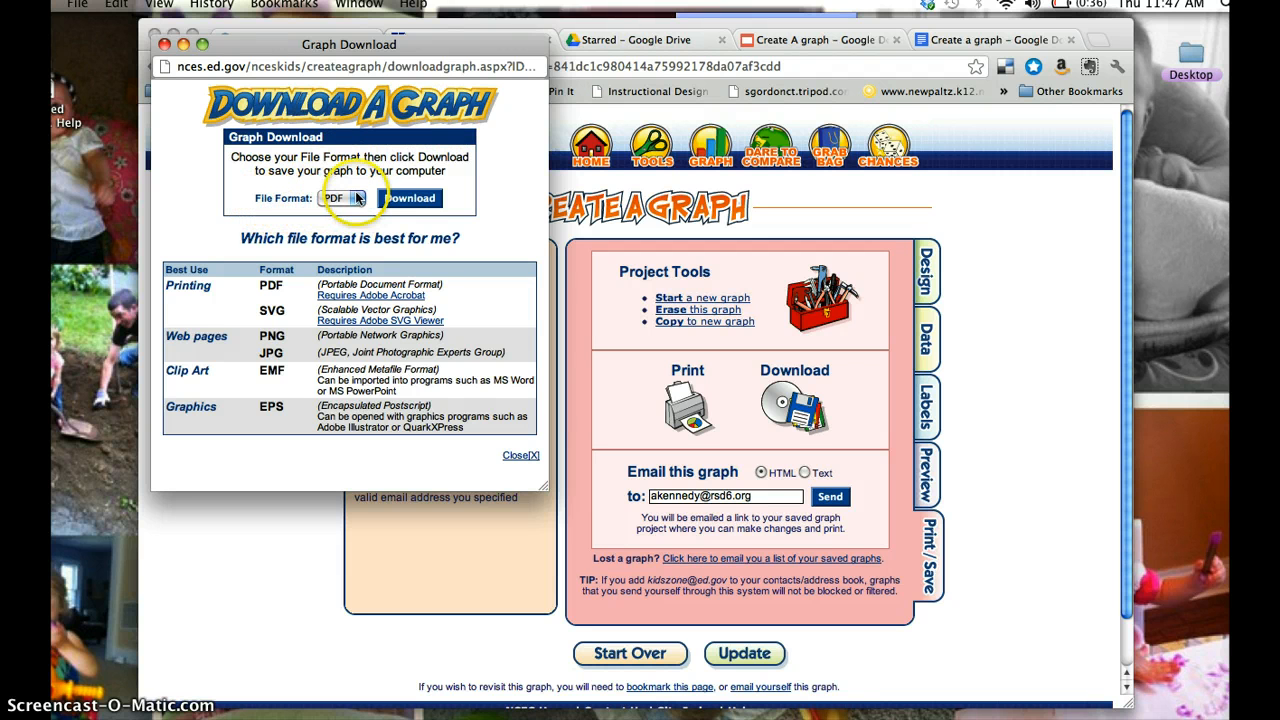
pyautogui.click(342, 198)
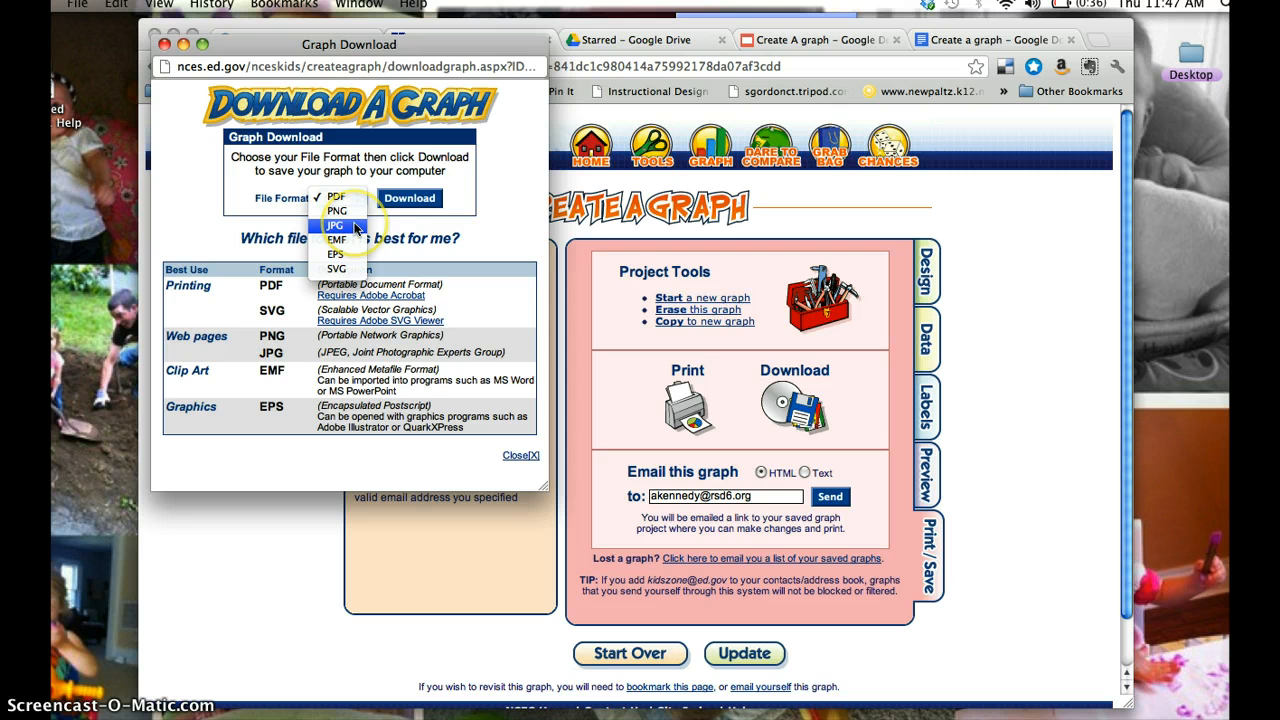
pyautogui.click(336, 224)
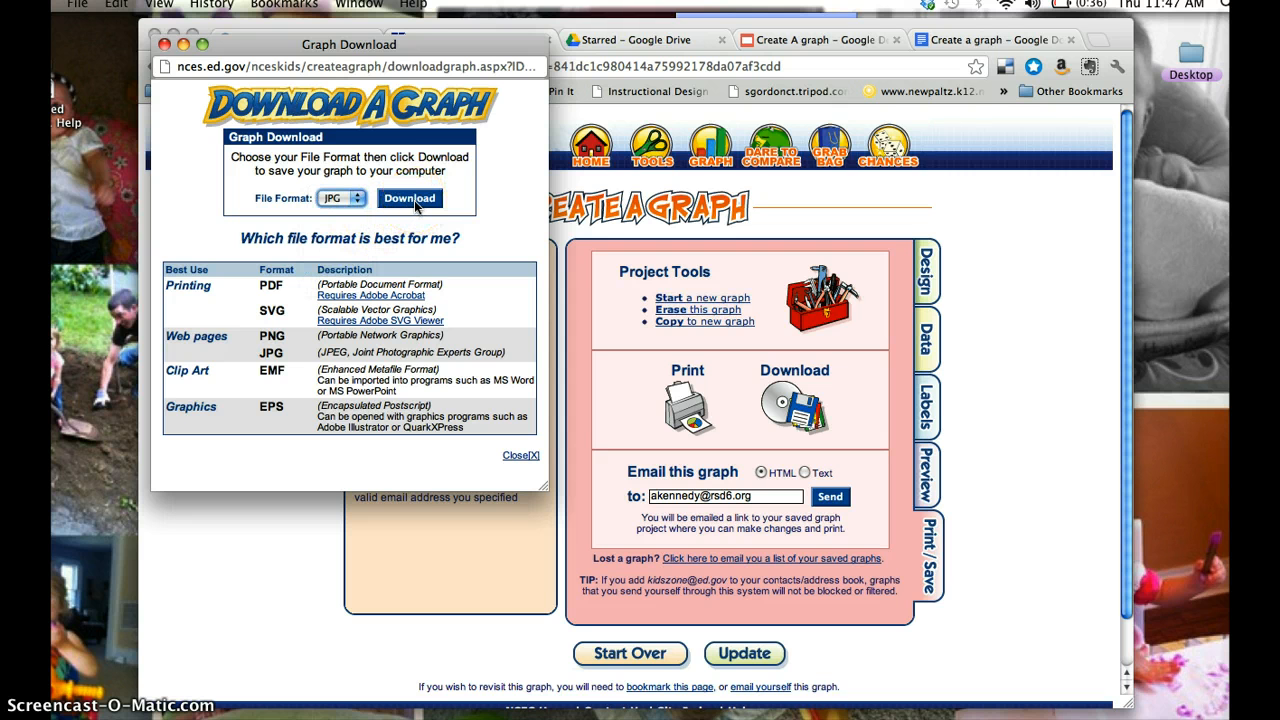
pyautogui.click(408, 198)
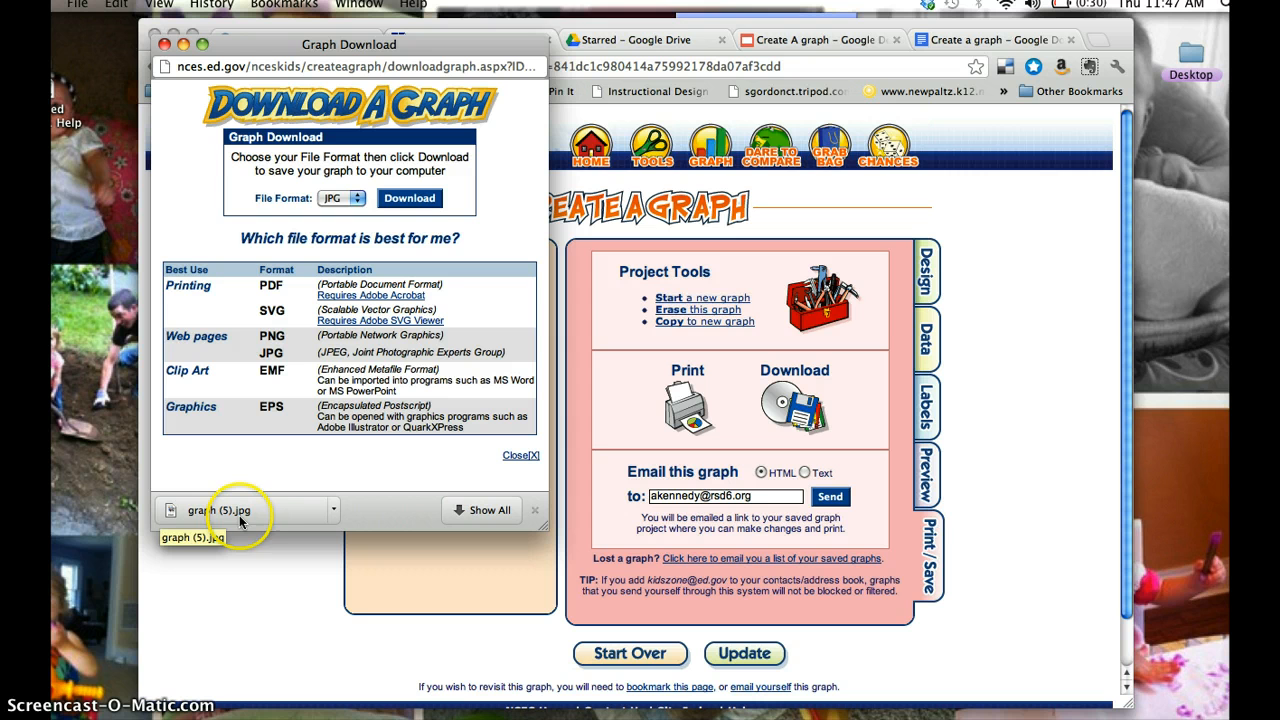
pyautogui.moveTo(276, 514)
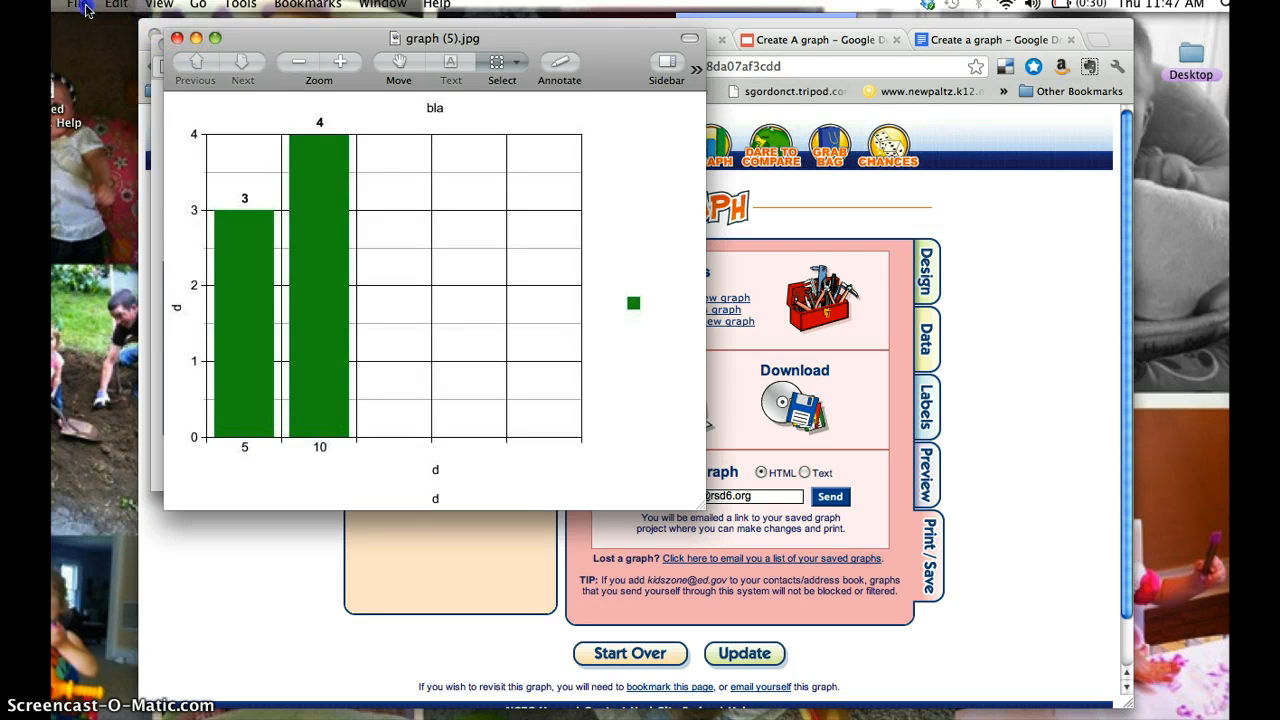
# - Save a JPEG copy of the graph image to the Desktop via Save As
pyautogui.click(76, 4)
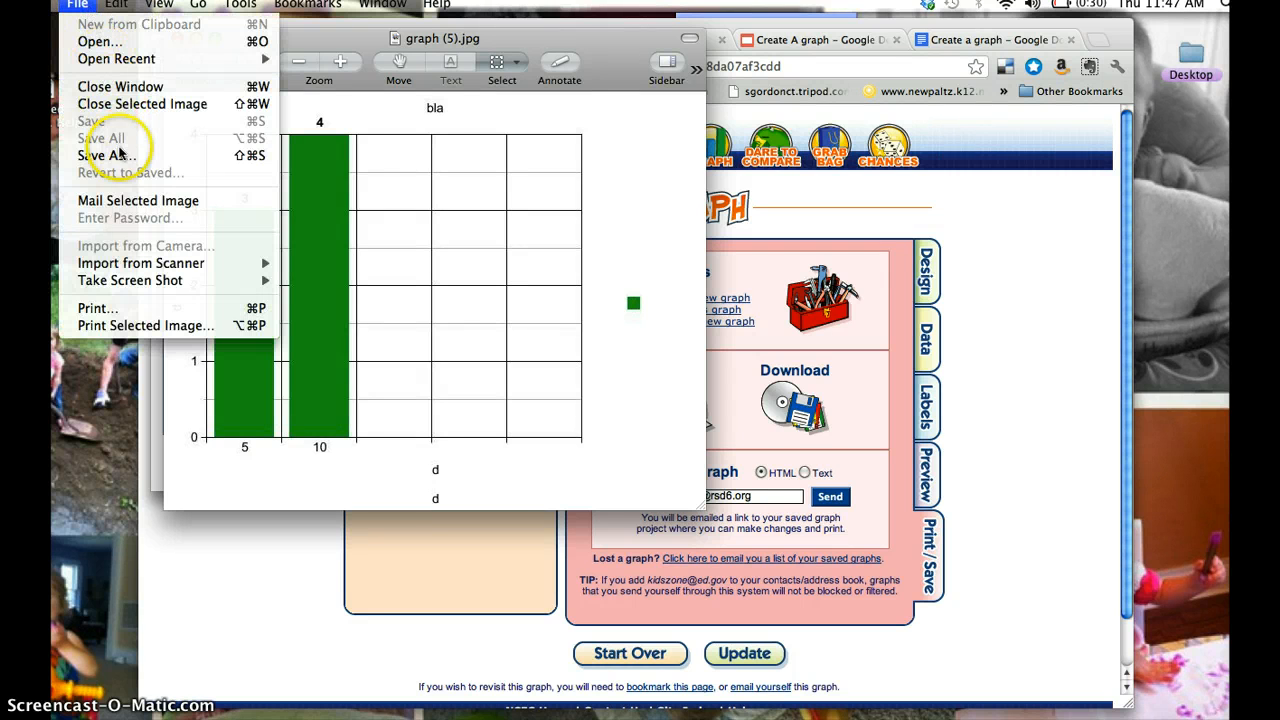
pyautogui.click(108, 156)
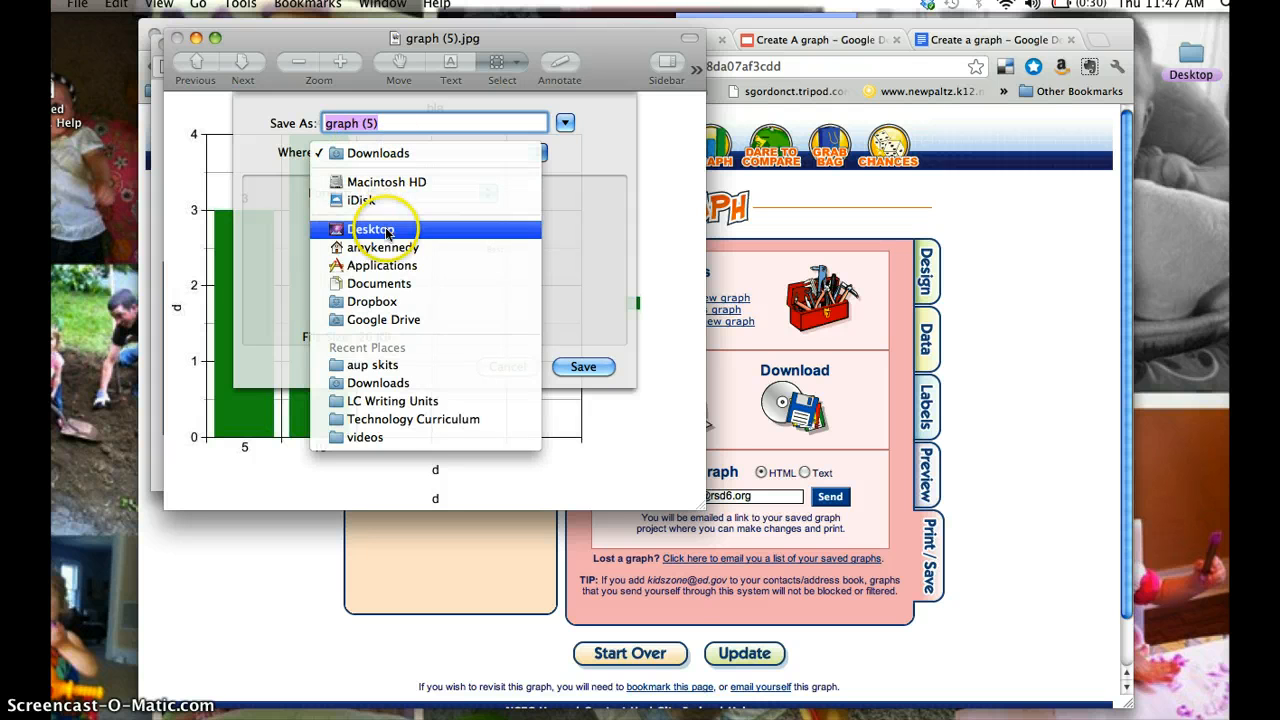
pyautogui.click(372, 228)
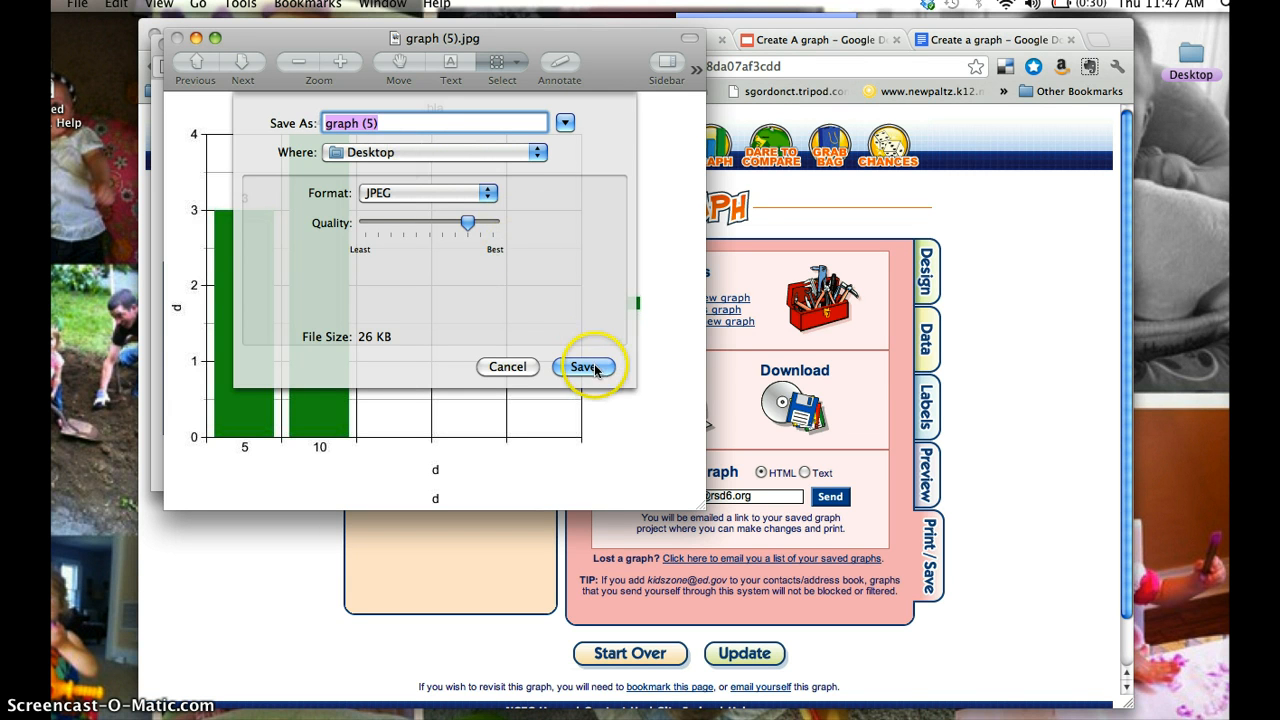
pyautogui.click(584, 366)
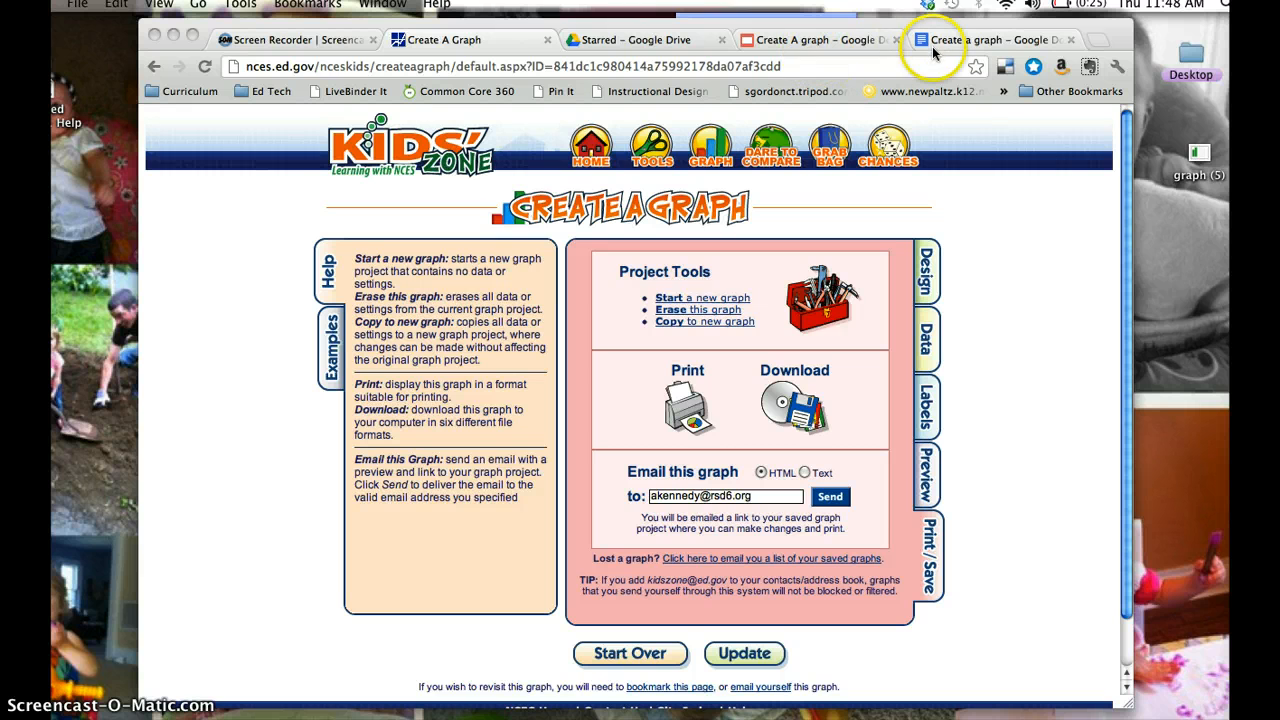
# - Switch to the blank Create a graph document in Google Docs
pyautogui.click(990, 40)
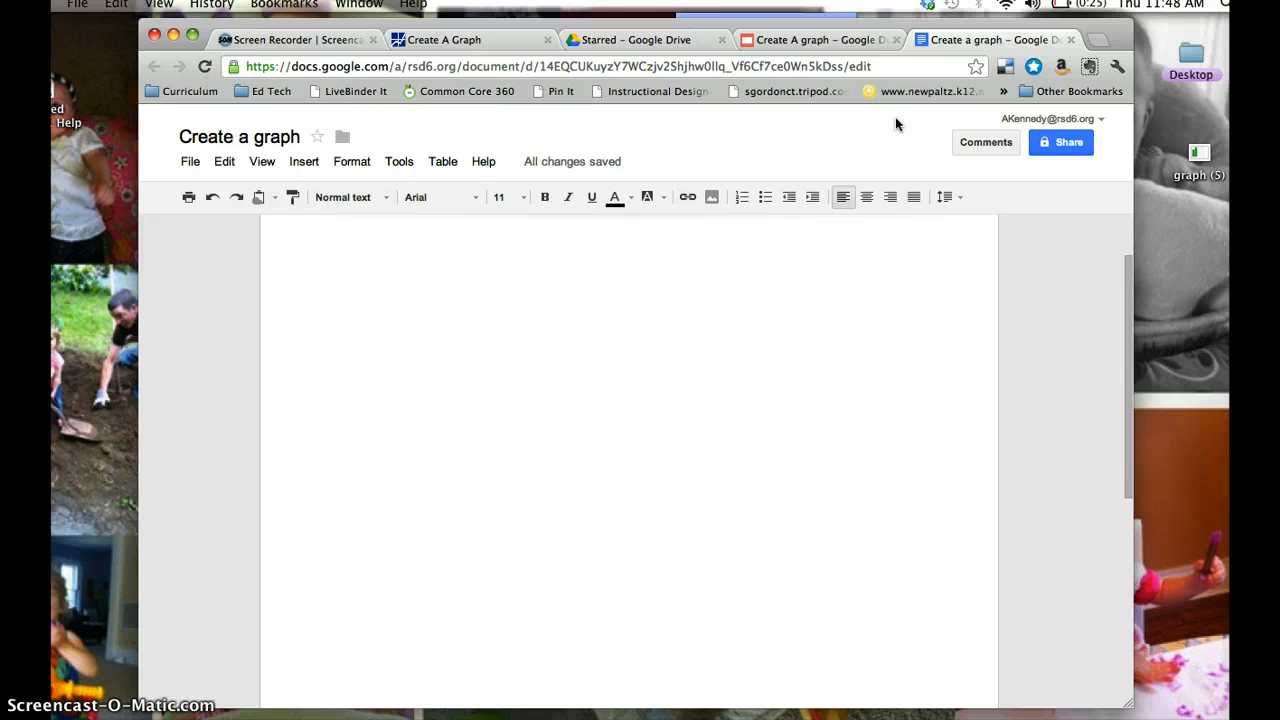
pyautogui.moveTo(404, 418)
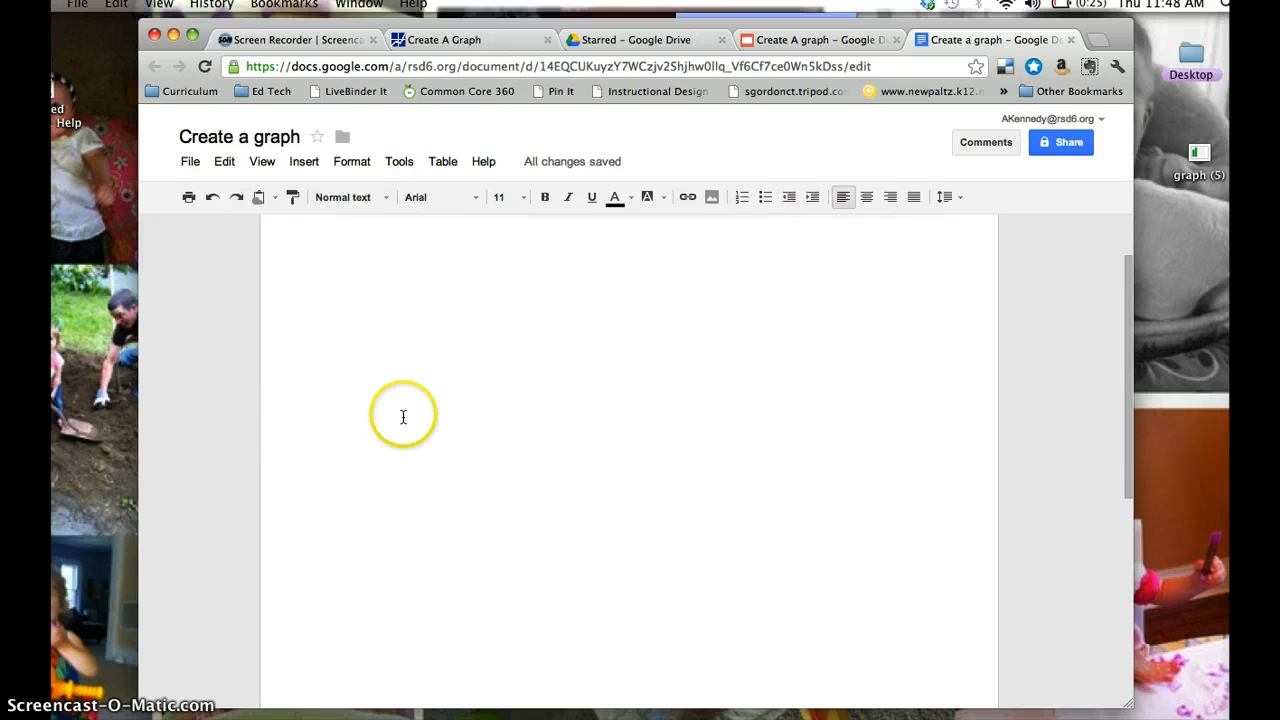
pyautogui.moveTo(250, 210)
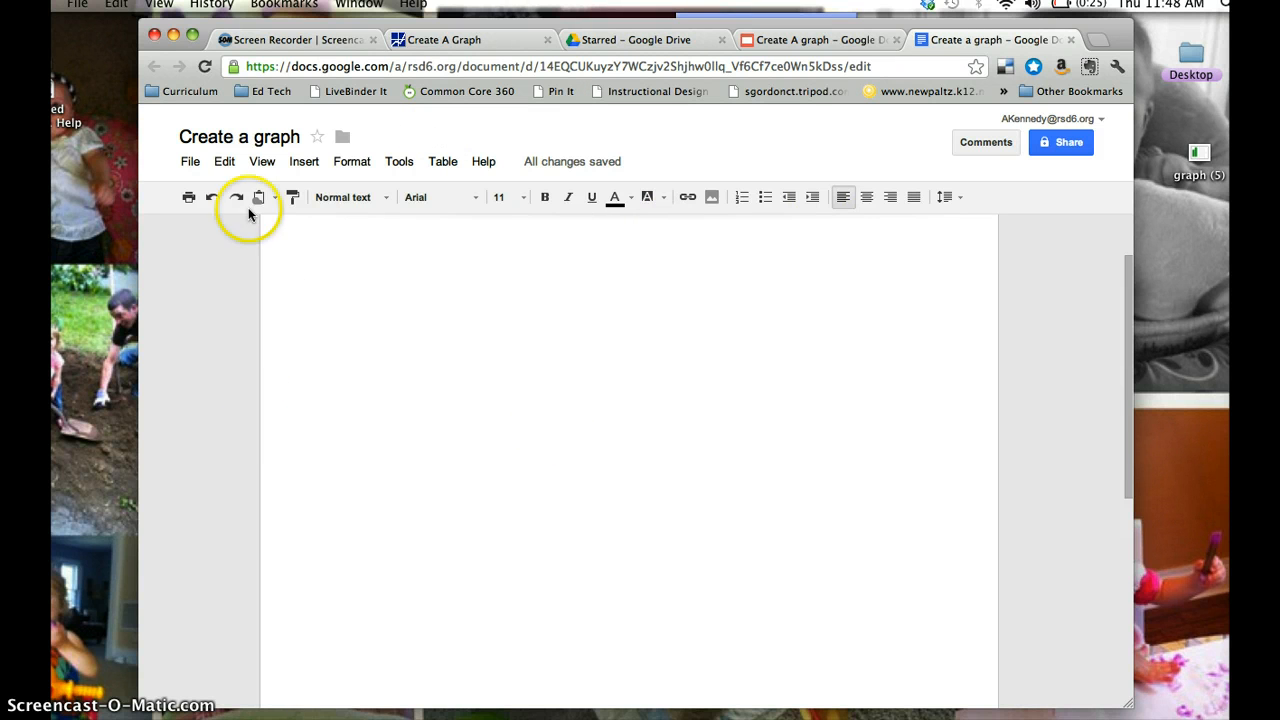
pyautogui.moveTo(360, 288)
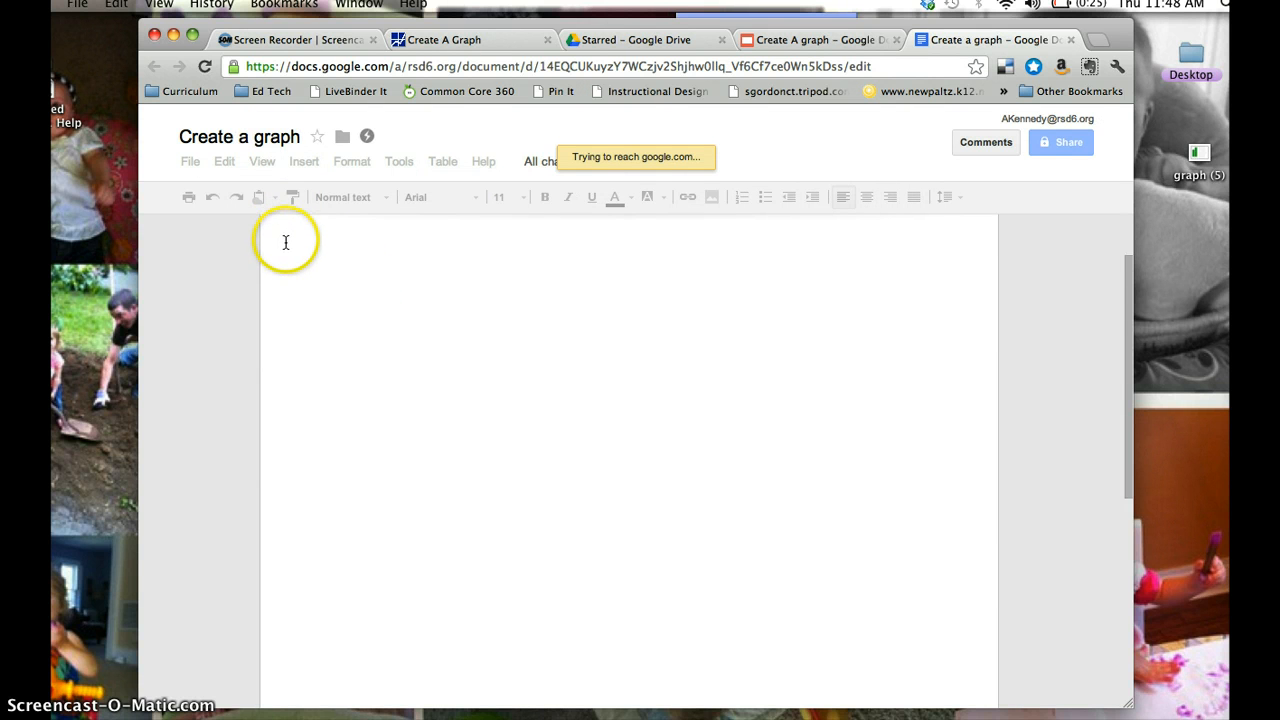
pyautogui.moveTo(322, 204)
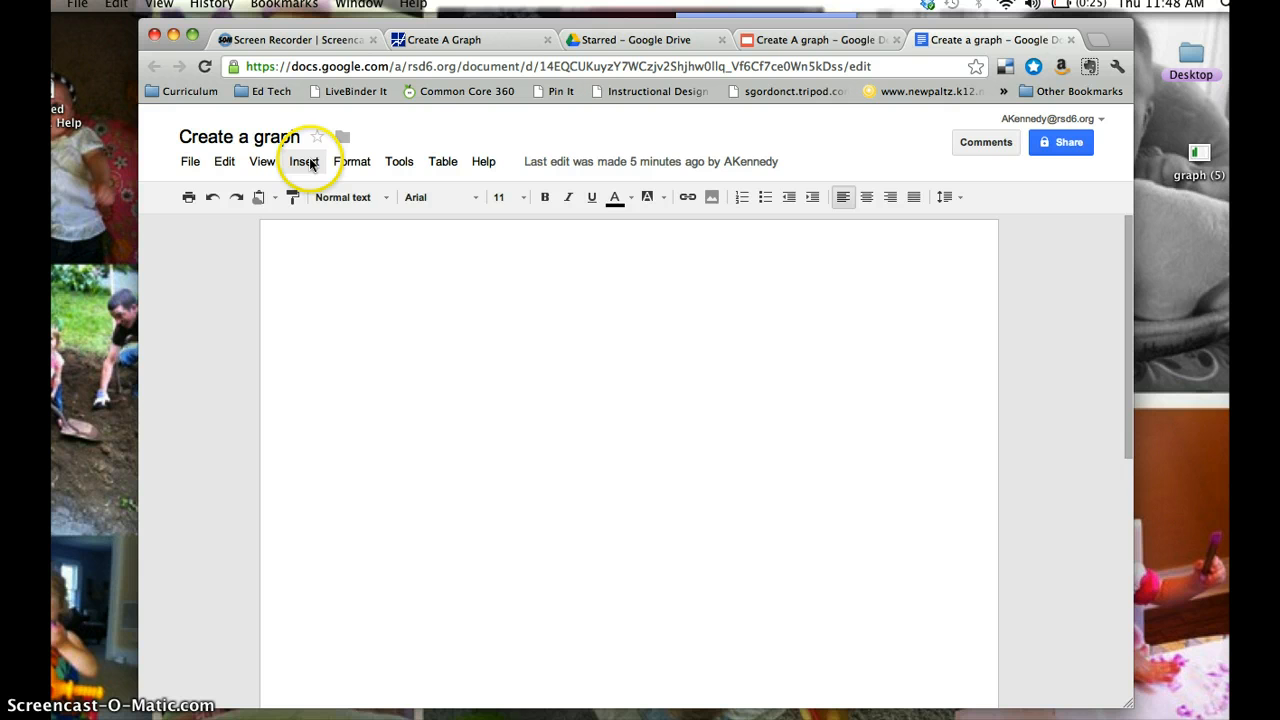
# - Upload the graph (5) image from the Desktop; the upload fails and leaves the document blank
pyautogui.click(304, 160)
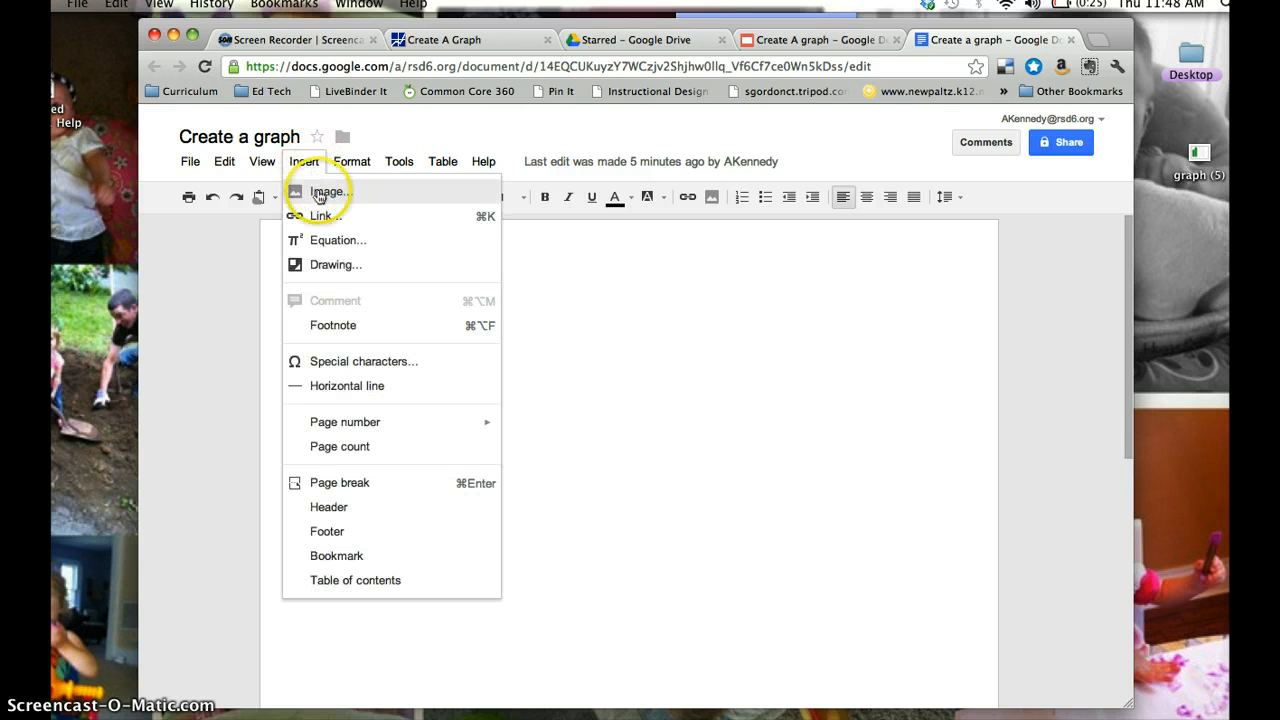
pyautogui.click(328, 192)
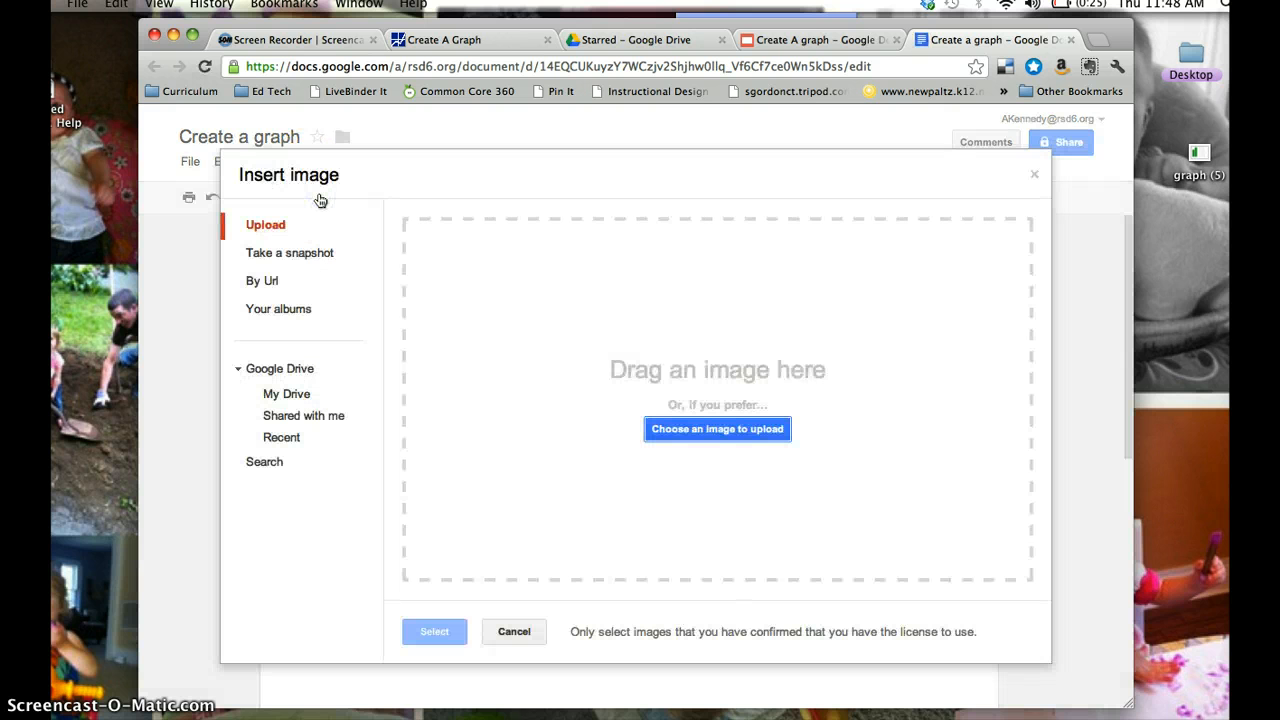
pyautogui.moveTo(830, 384)
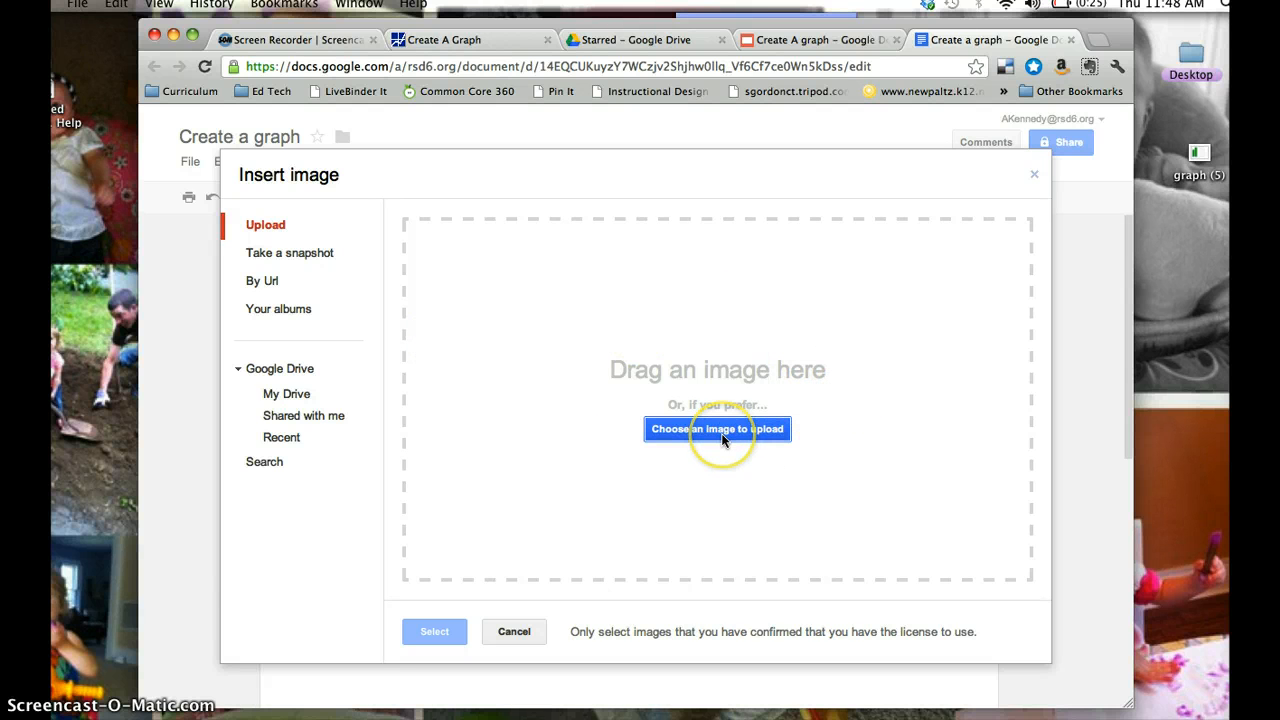
pyautogui.click(716, 428)
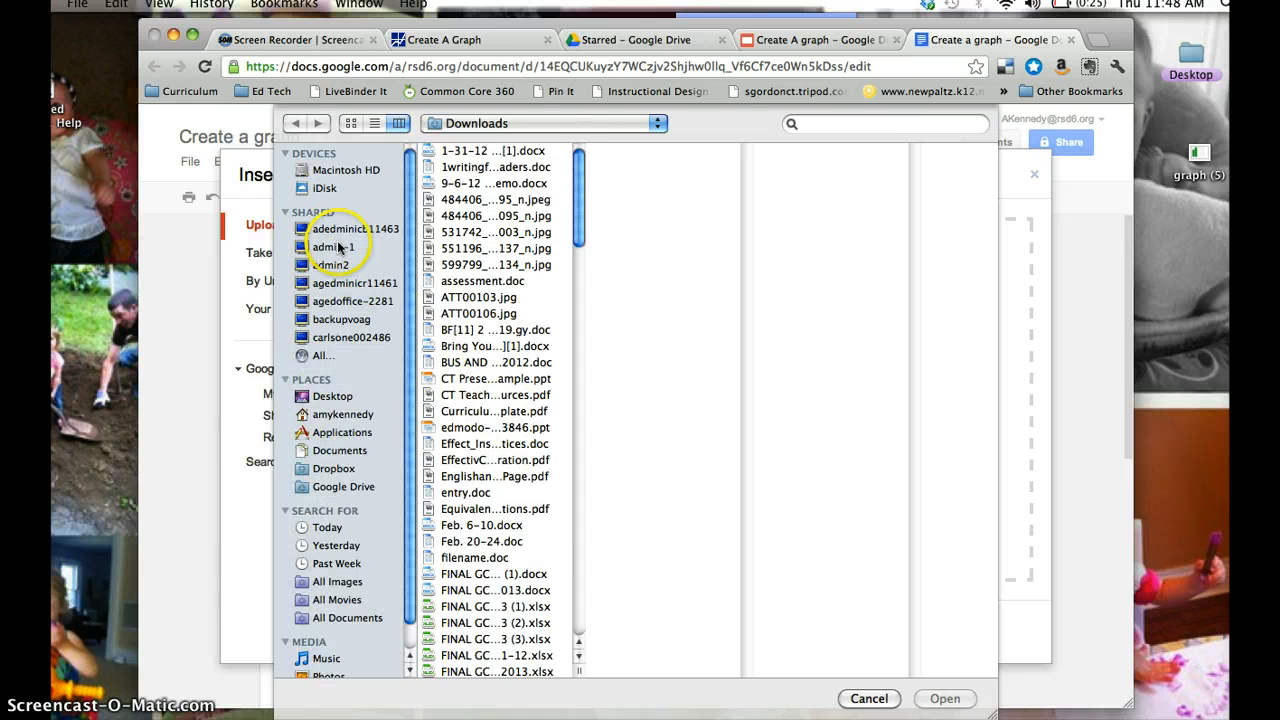
pyautogui.click(332, 396)
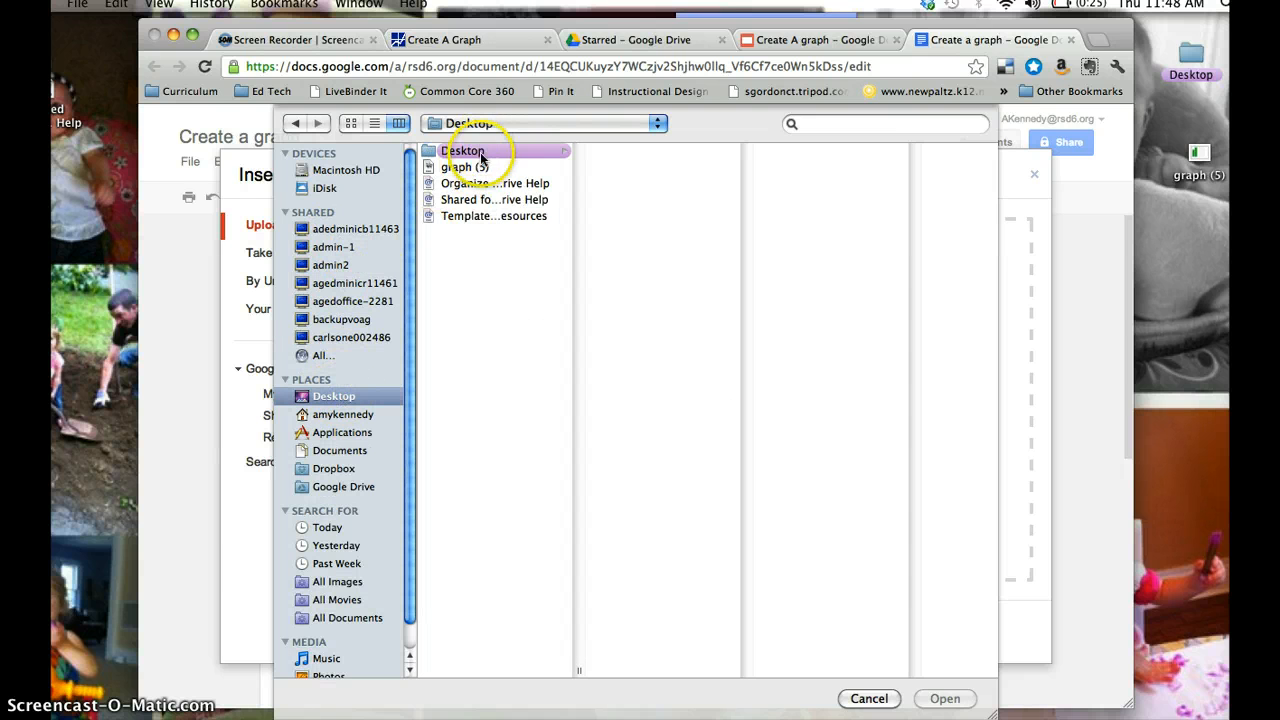
pyautogui.click(464, 168)
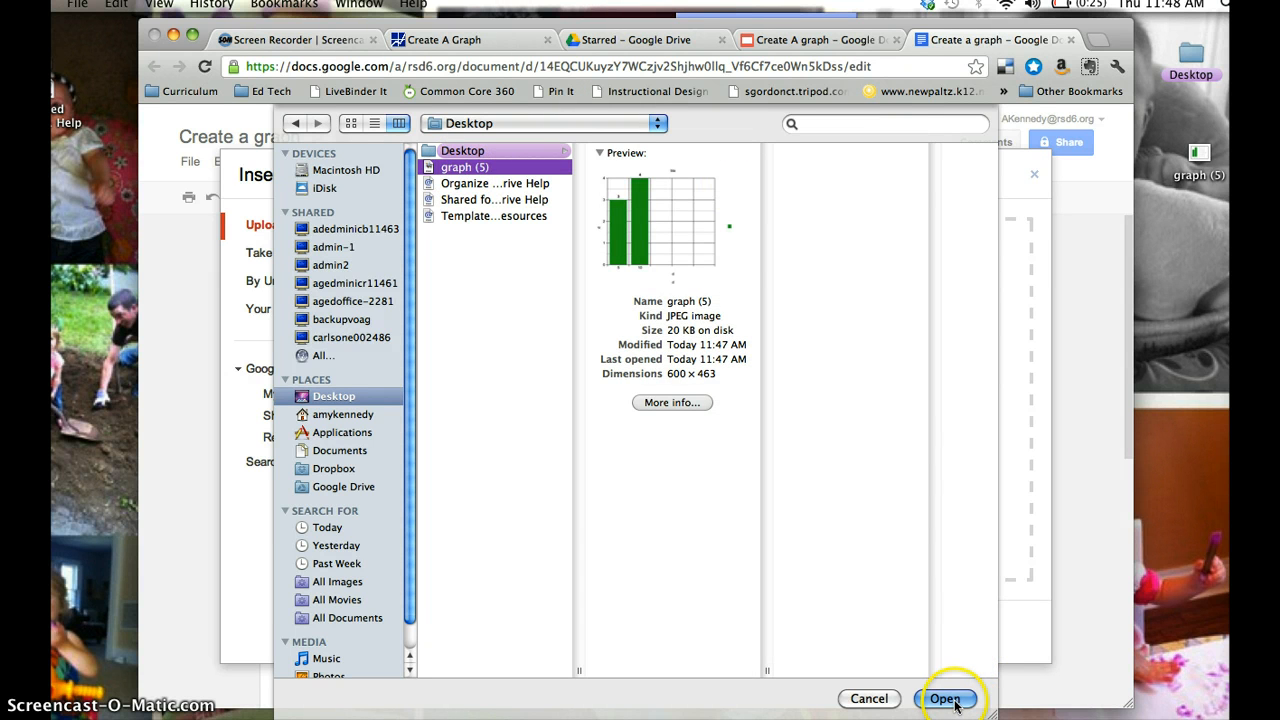
pyautogui.click(944, 698)
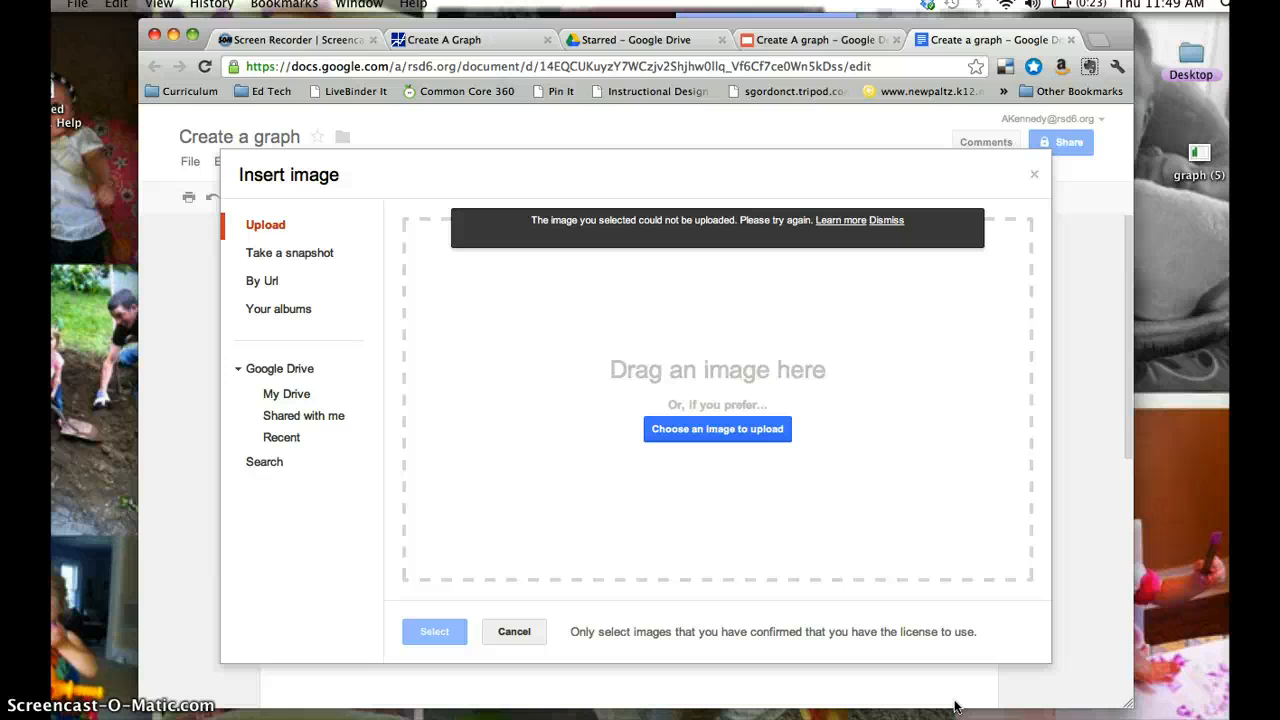
pyautogui.moveTo(730, 260)
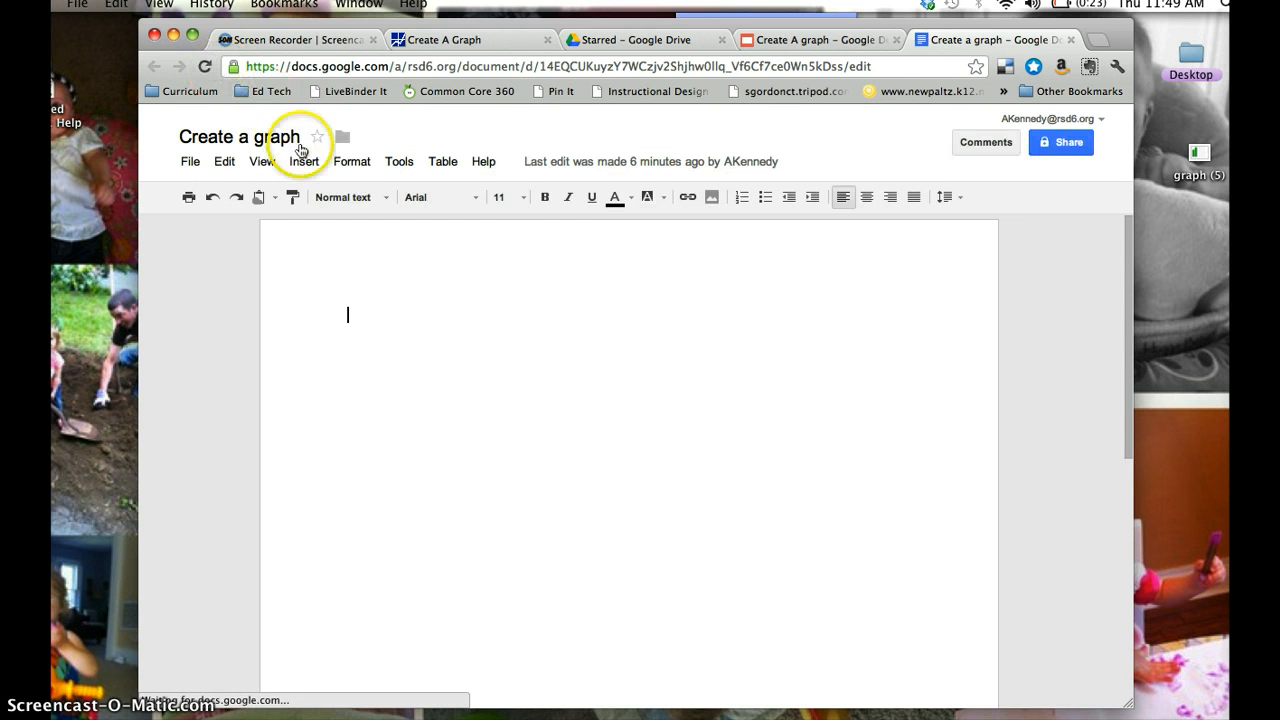
# - Insert the graph (5) image from the Desktop so the bar graph appears in the document
pyautogui.click(304, 160)
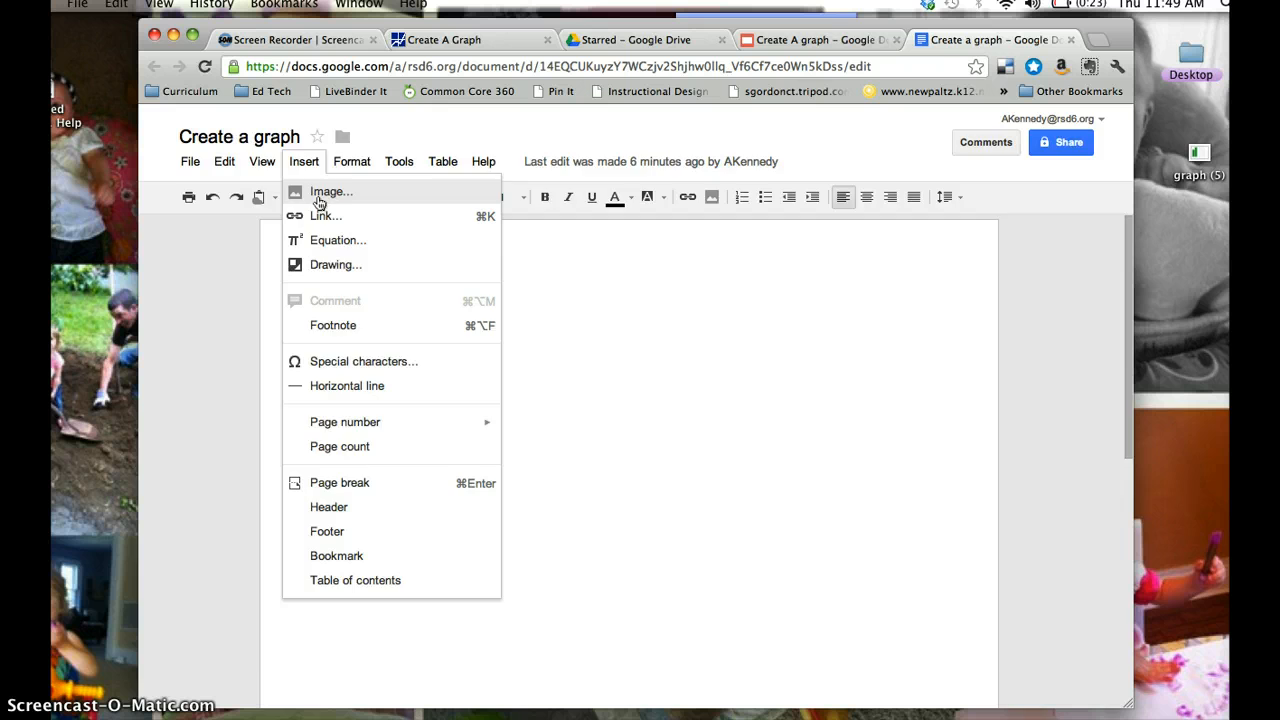
pyautogui.click(332, 192)
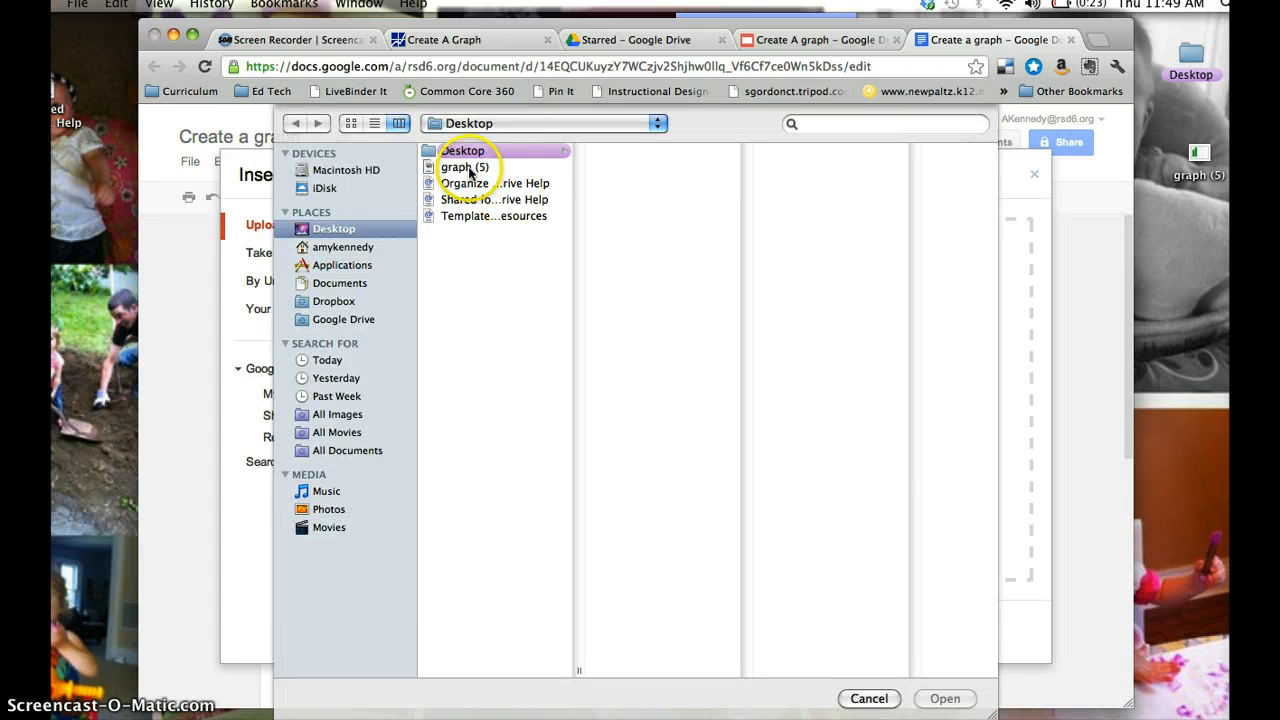
pyautogui.click(464, 168)
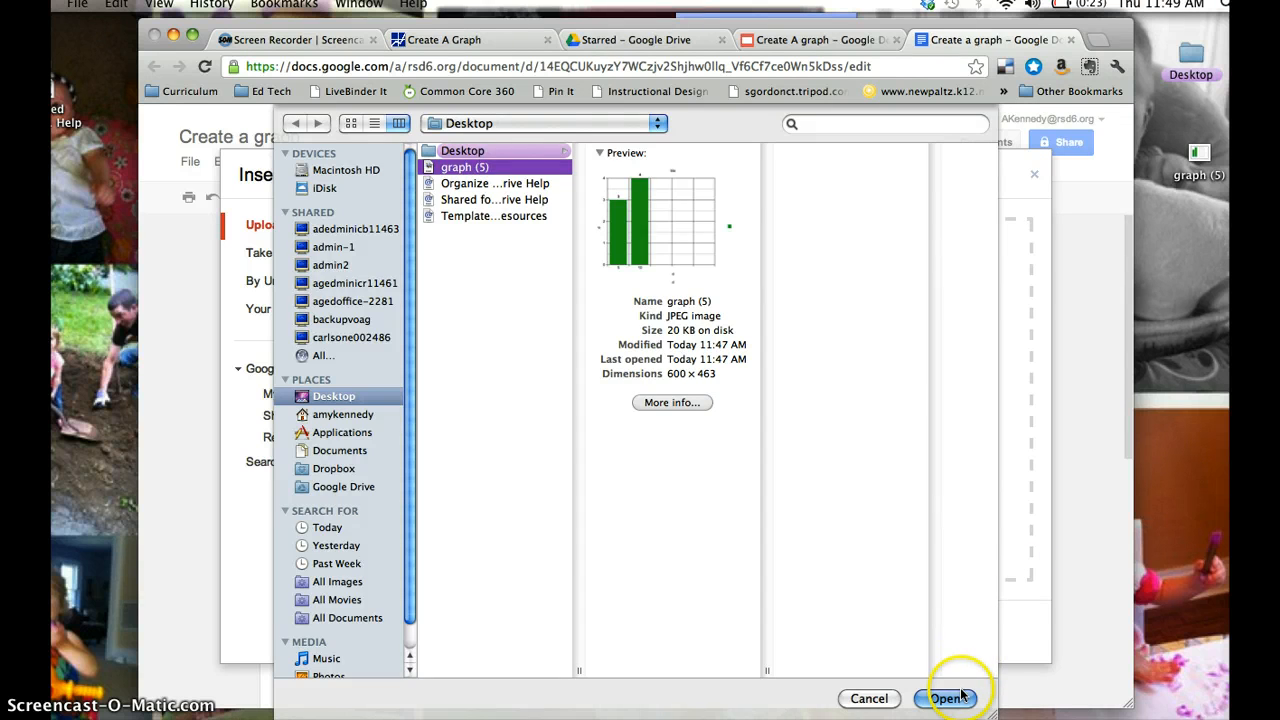
pyautogui.click(944, 698)
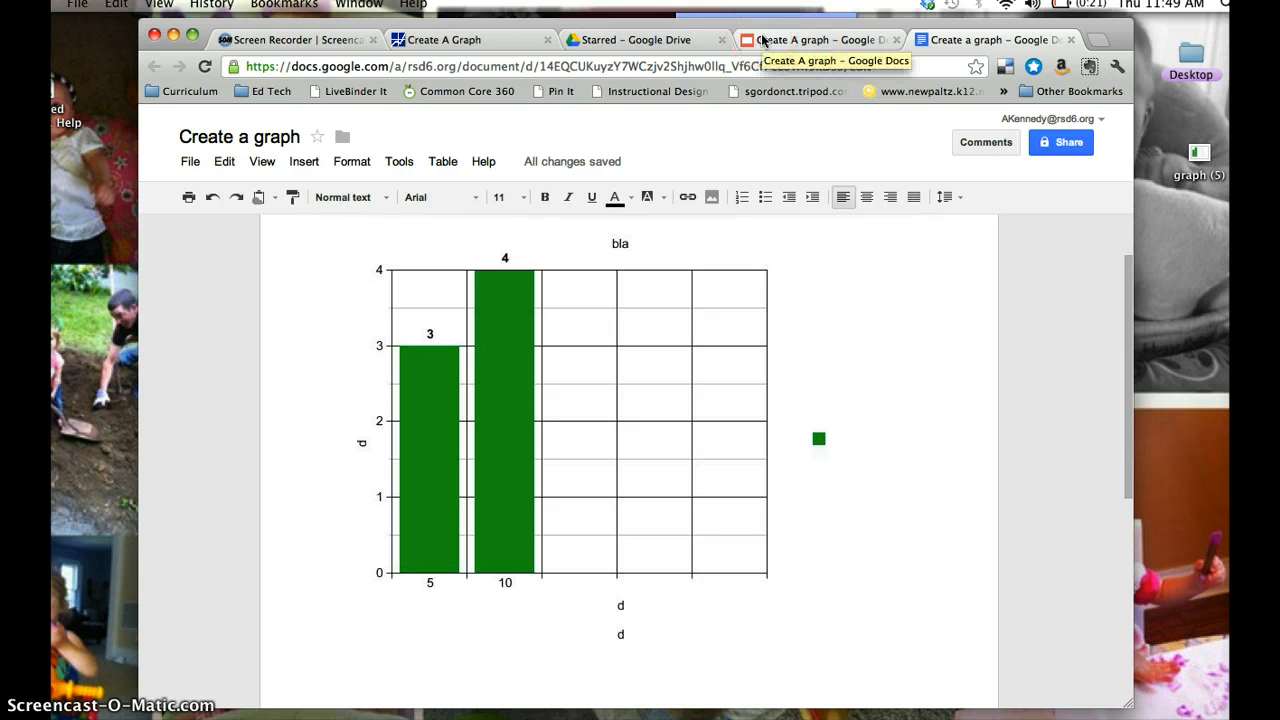
# - Add a Title Only slide to the Create A graph presentation and title it My Graph
pyautogui.click(816, 40)
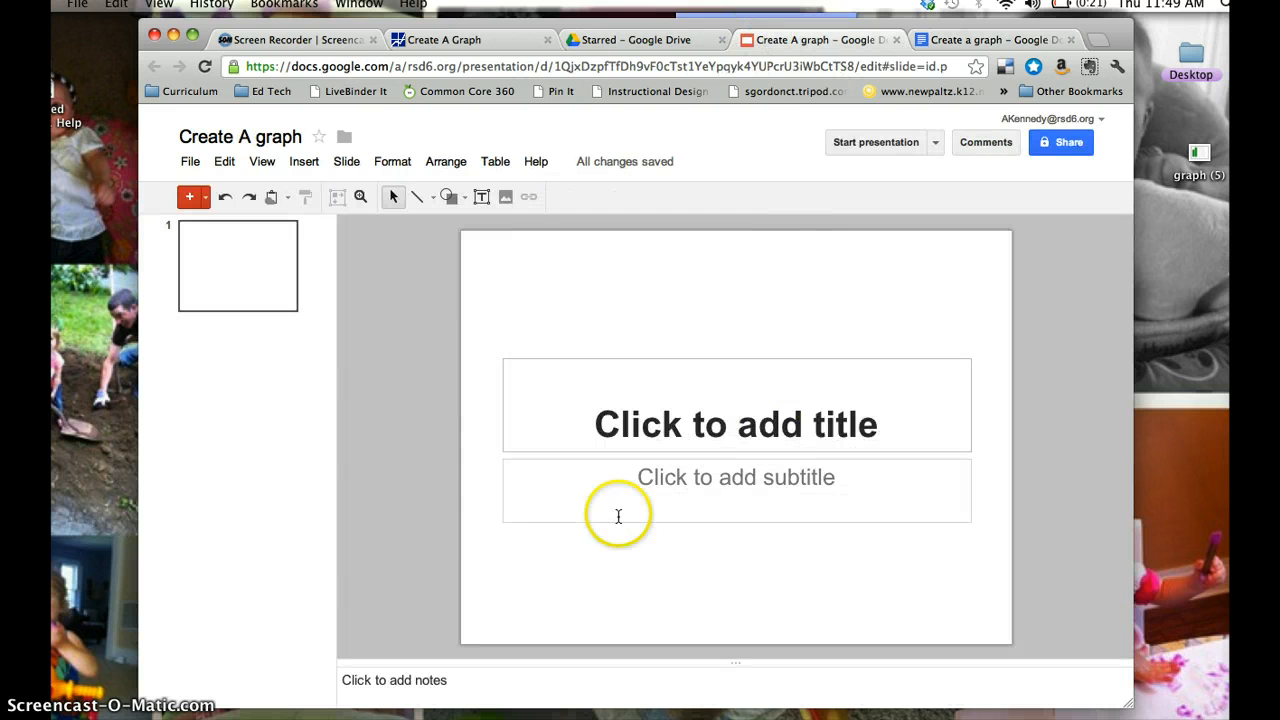
pyautogui.moveTo(682, 448)
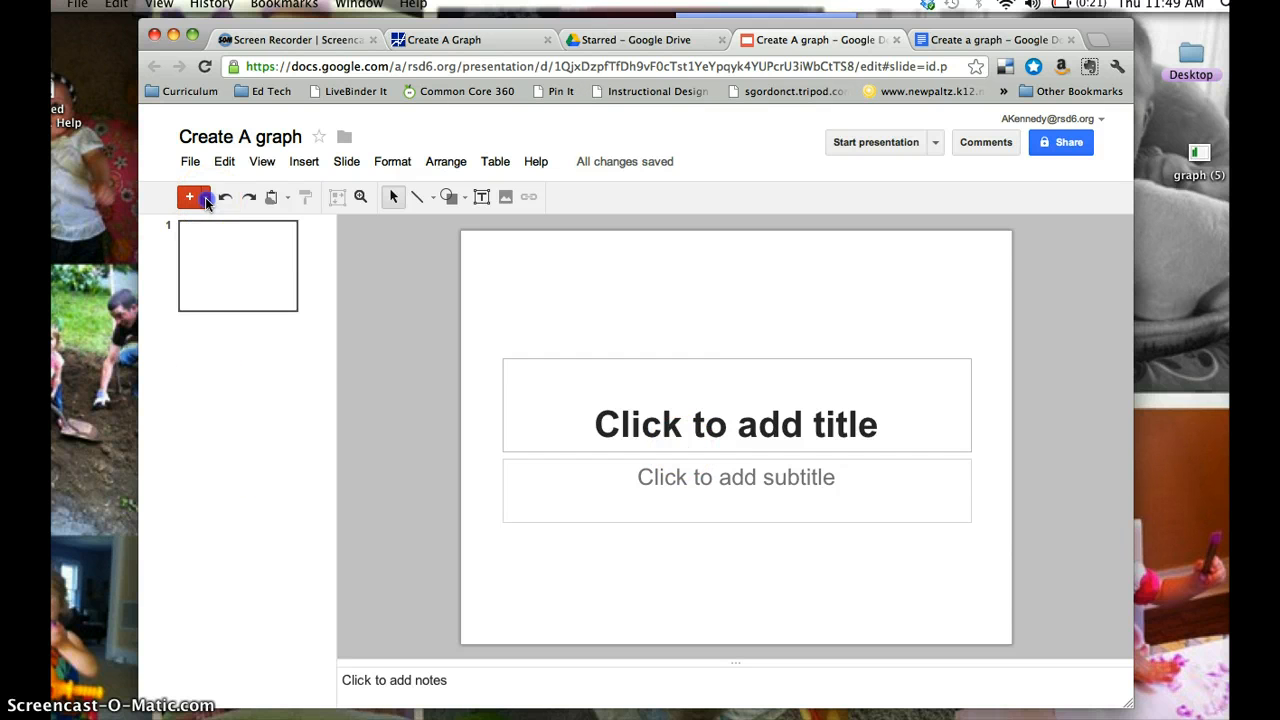
pyautogui.click(188, 196)
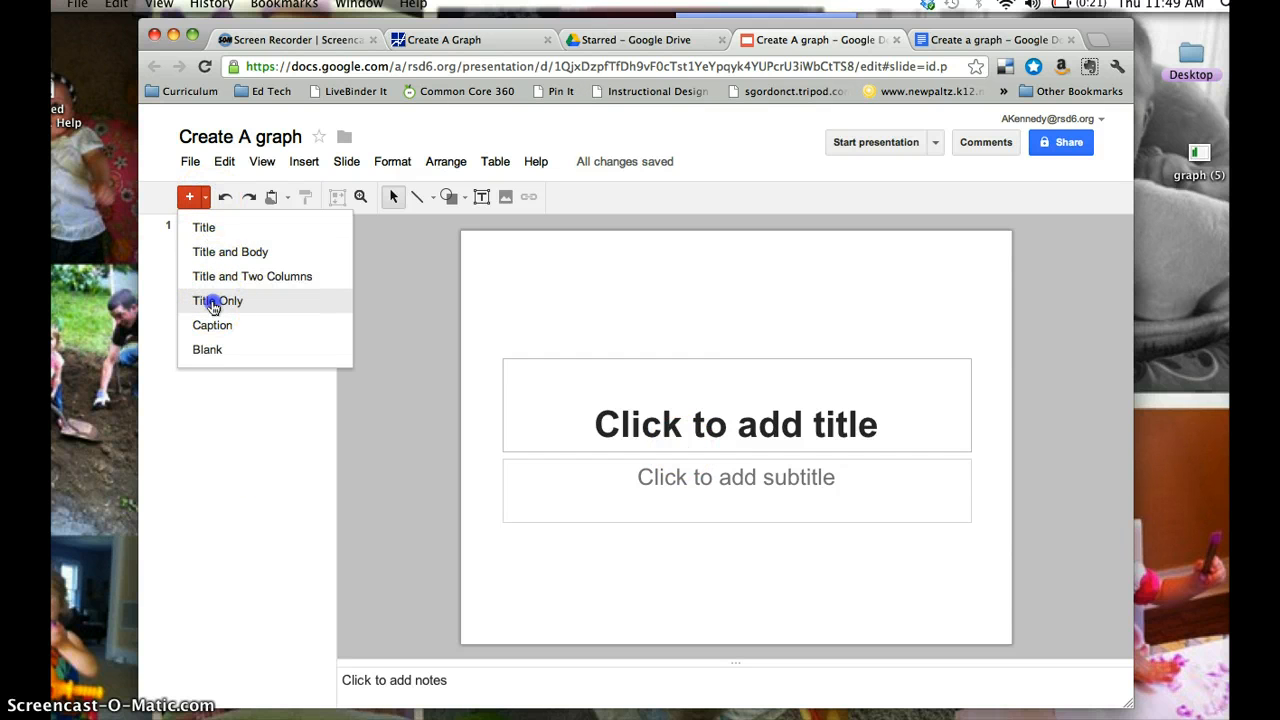
pyautogui.click(216, 300)
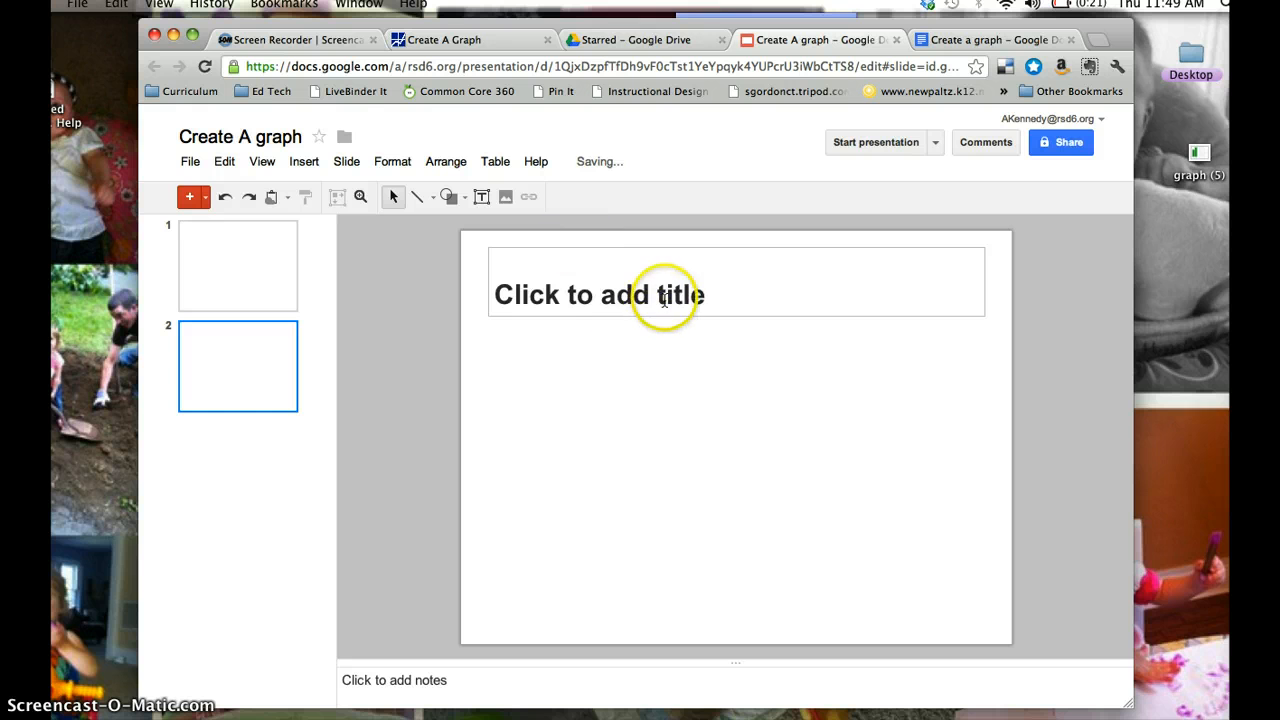
pyautogui.write('M')
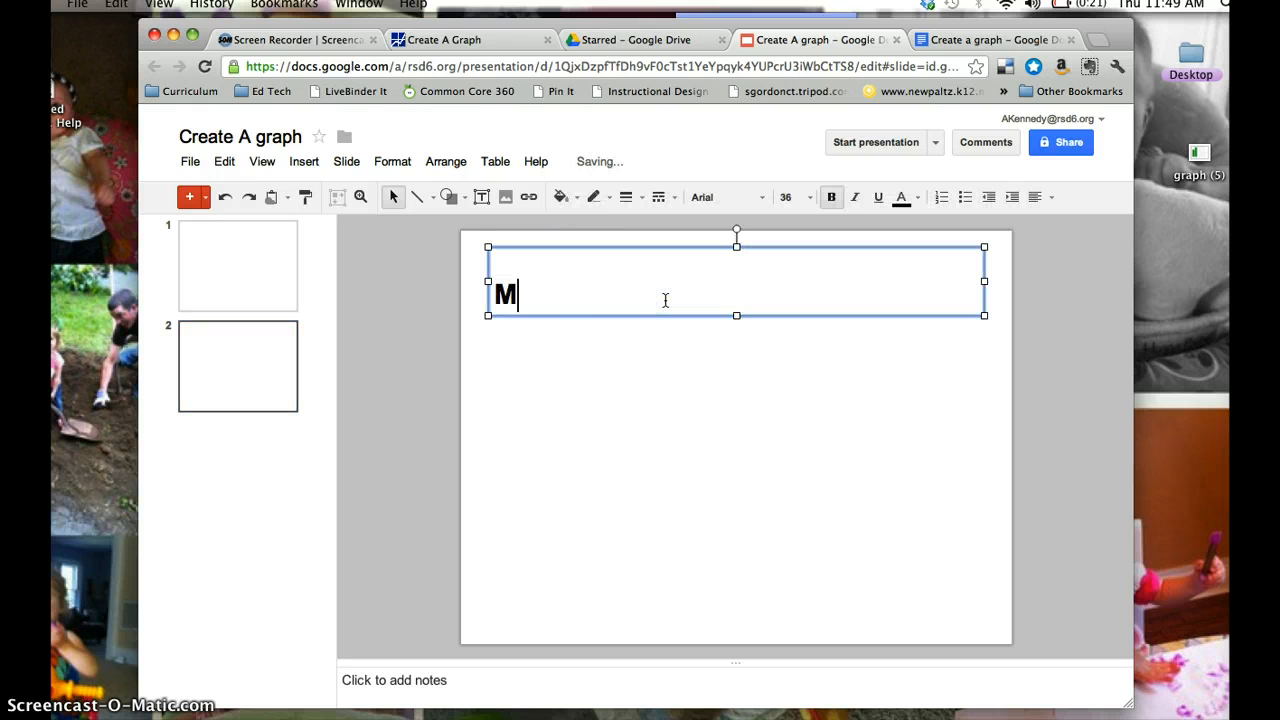
pyautogui.write('y Graph')
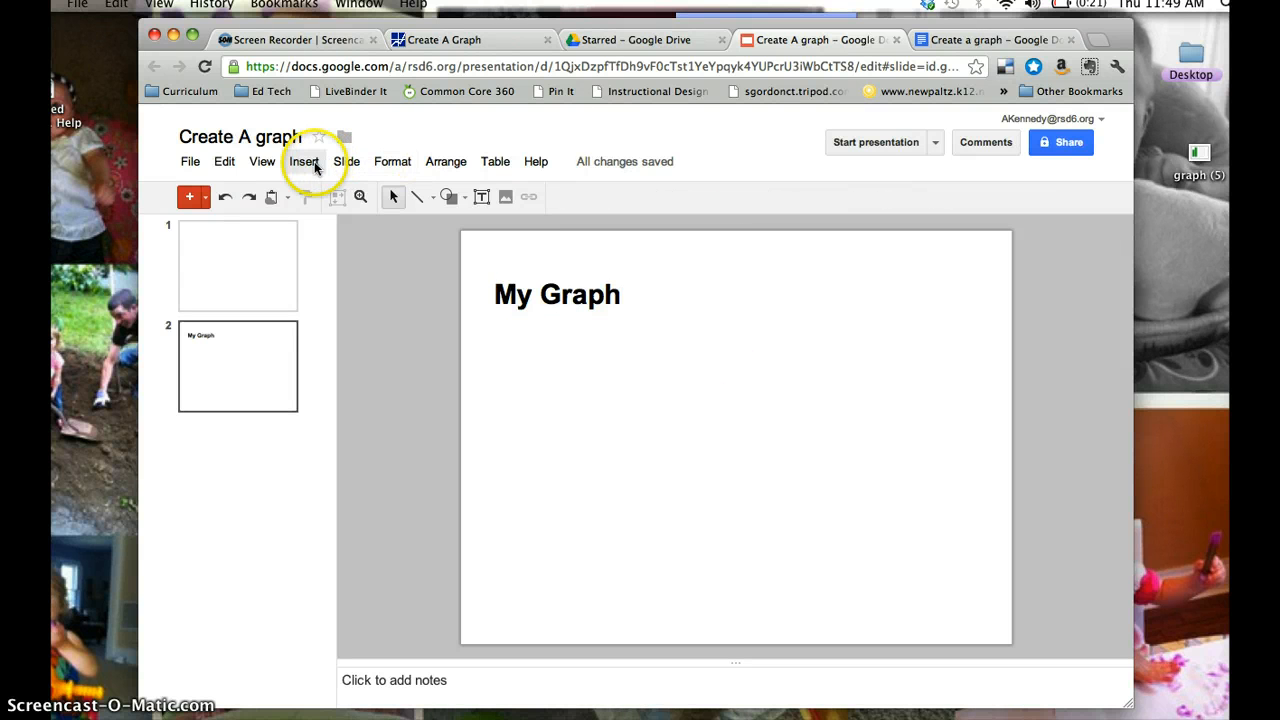
# - Insert the graph (5) image from the Desktop onto the My Graph slide
pyautogui.click(304, 160)
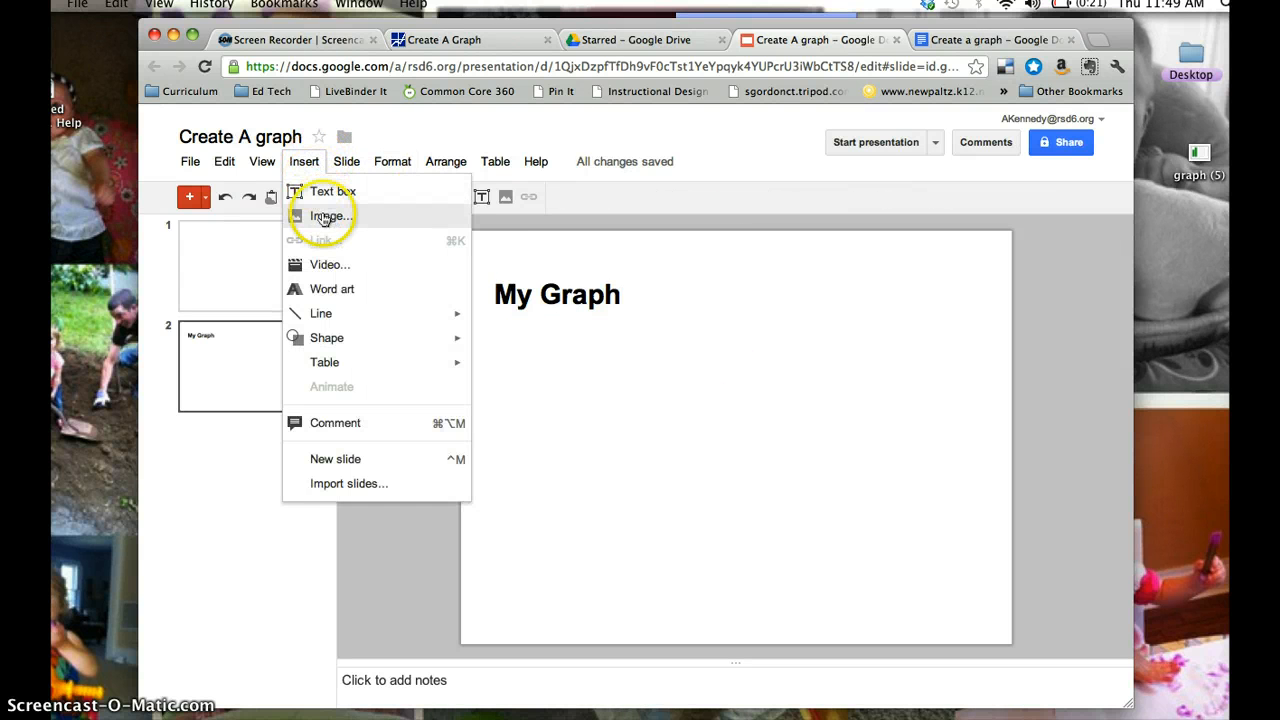
pyautogui.click(332, 216)
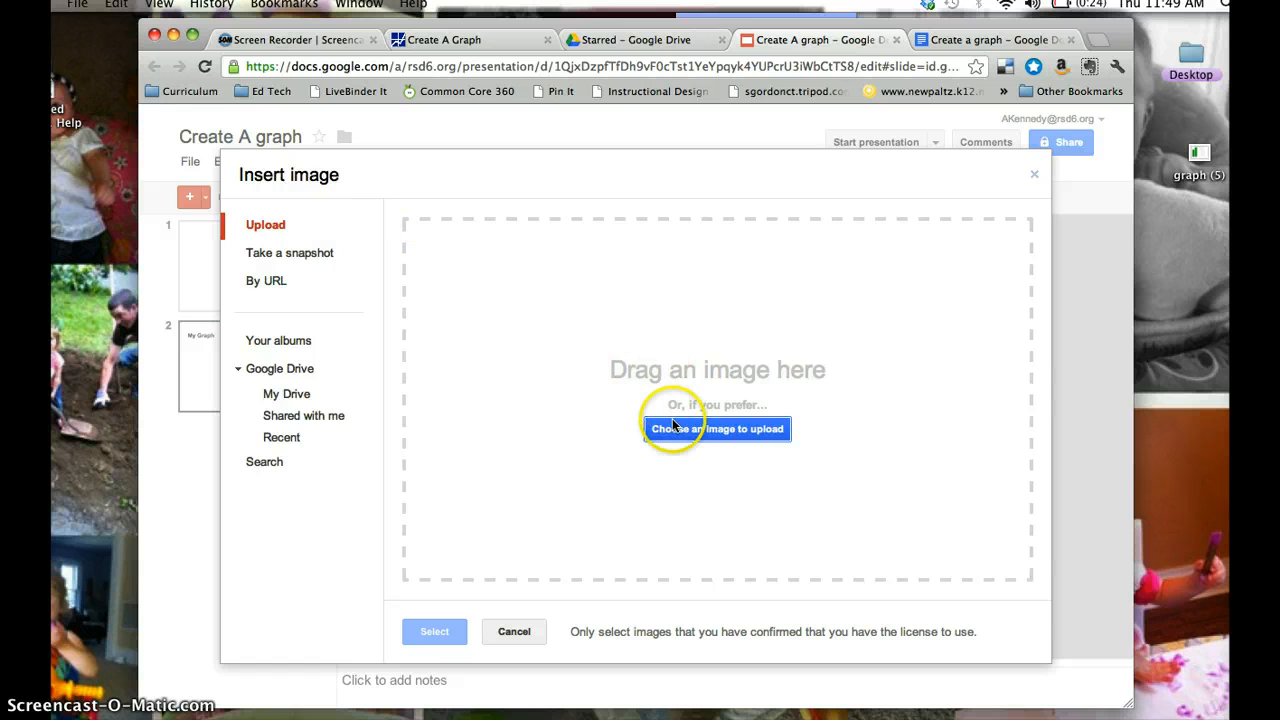
pyautogui.click(716, 428)
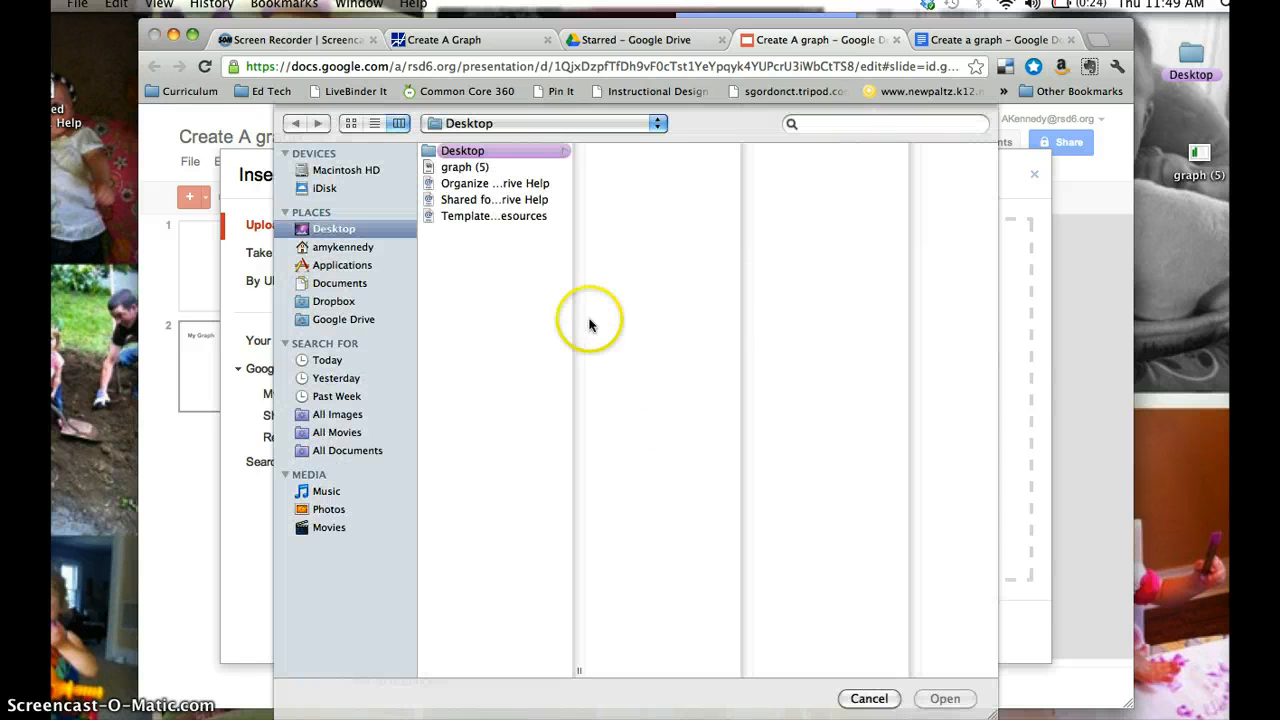
pyautogui.click(464, 168)
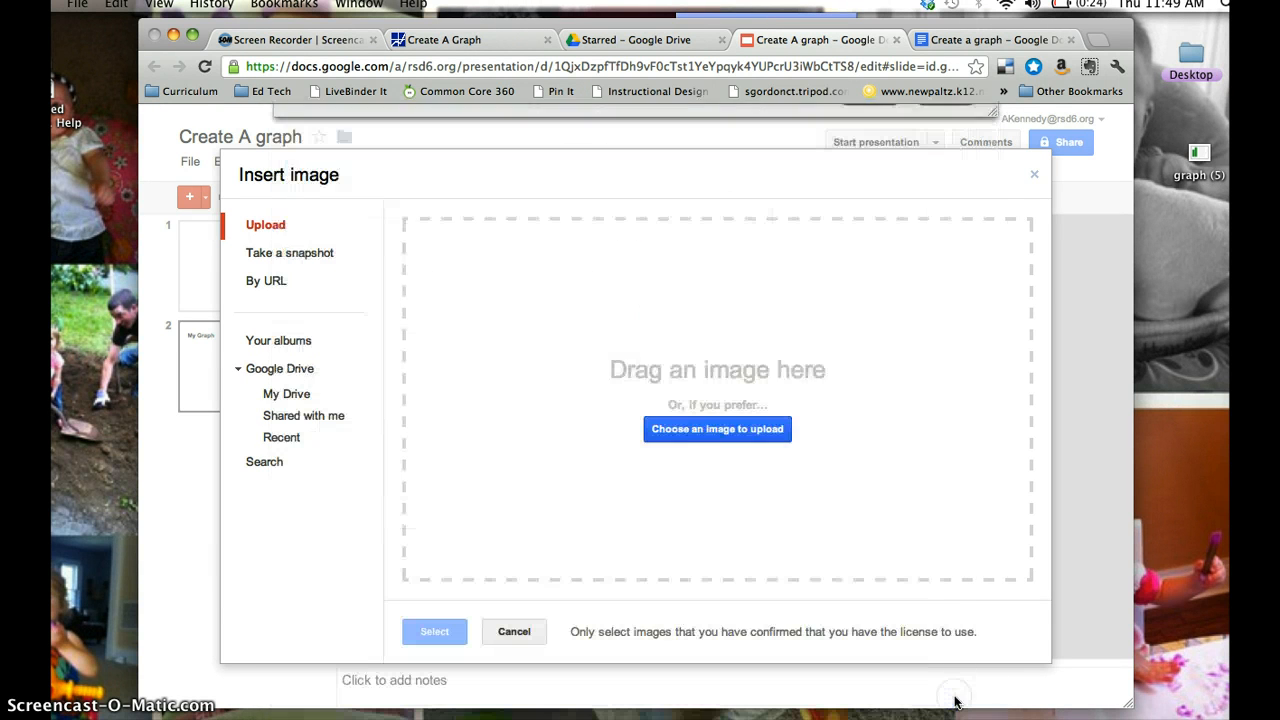
pyautogui.click(514, 632)
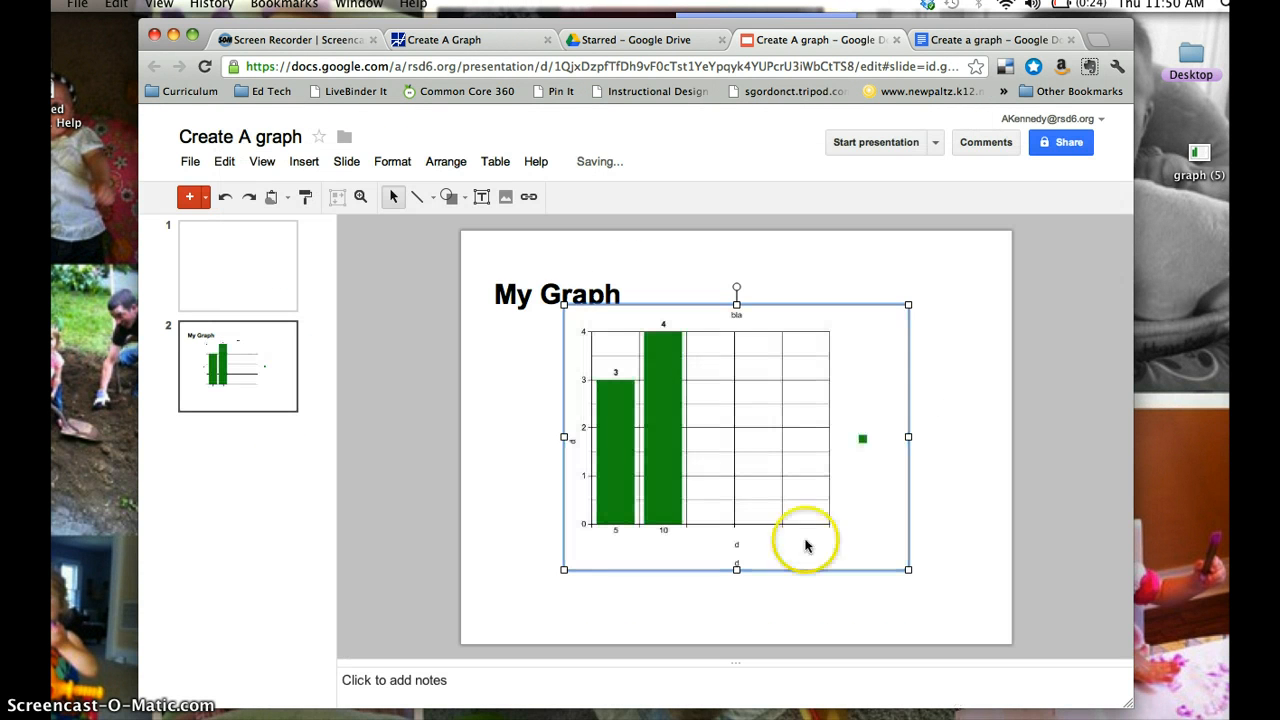